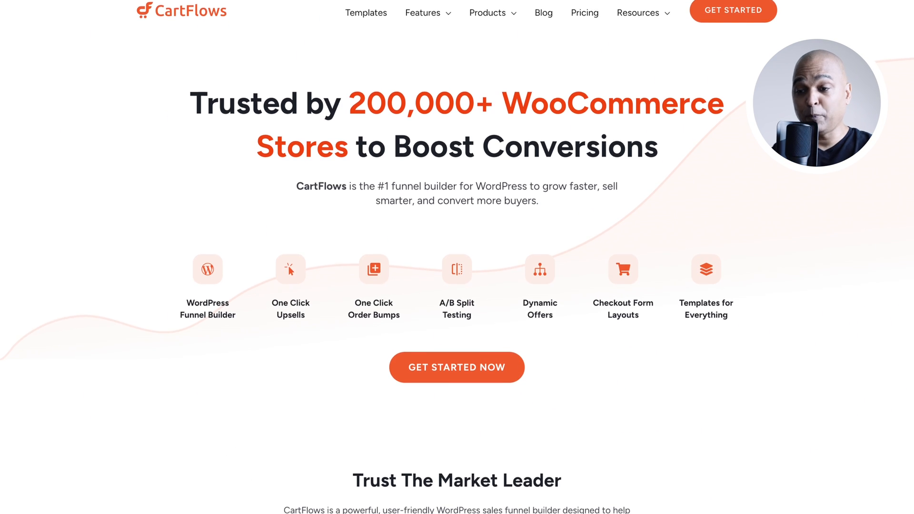
Step: Scroll down the CartFlows homepage before switching to the site's WordPress dashboard
{"action": "scroll", "scroll_direction": "down", "scroll_amount": 3}
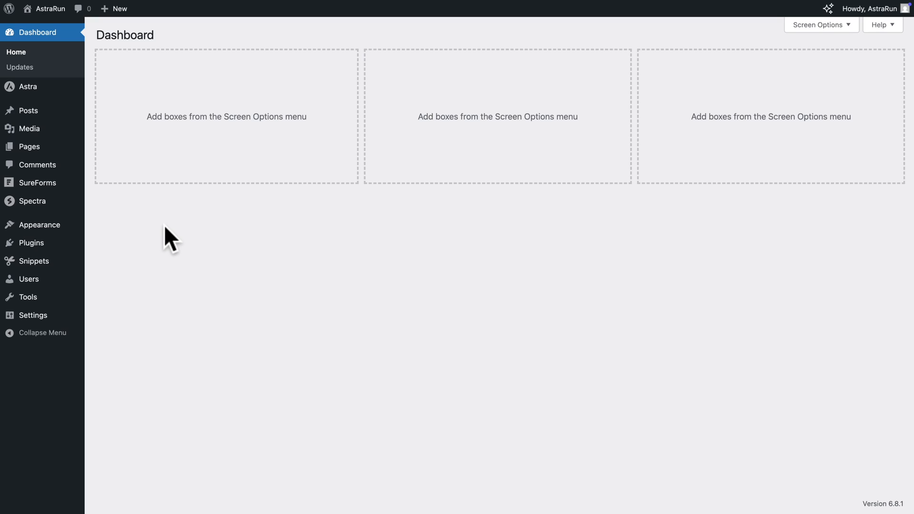
Step: Install and activate WooCommerce from Plugins > Add Plugin so its store setup home appears
{"action": "left_click", "coordinate": [31, 206]}
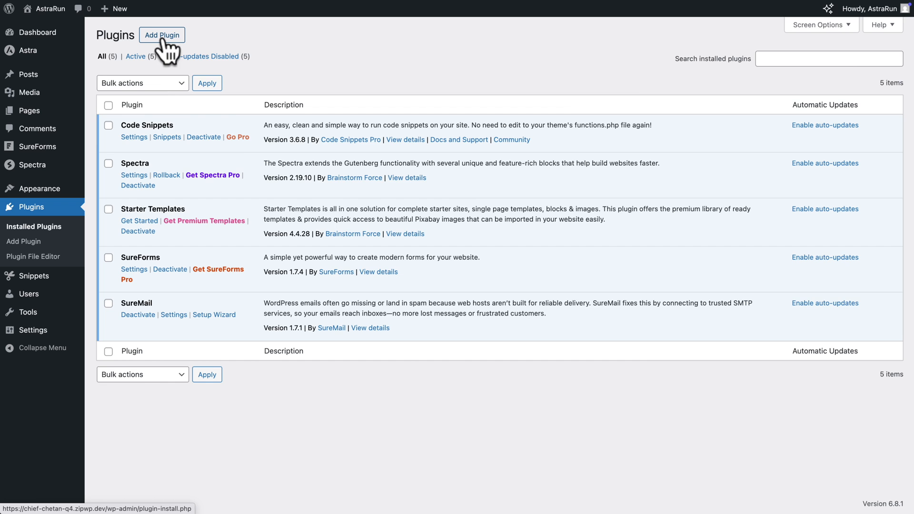
{"action": "left_click", "coordinate": [162, 35]}
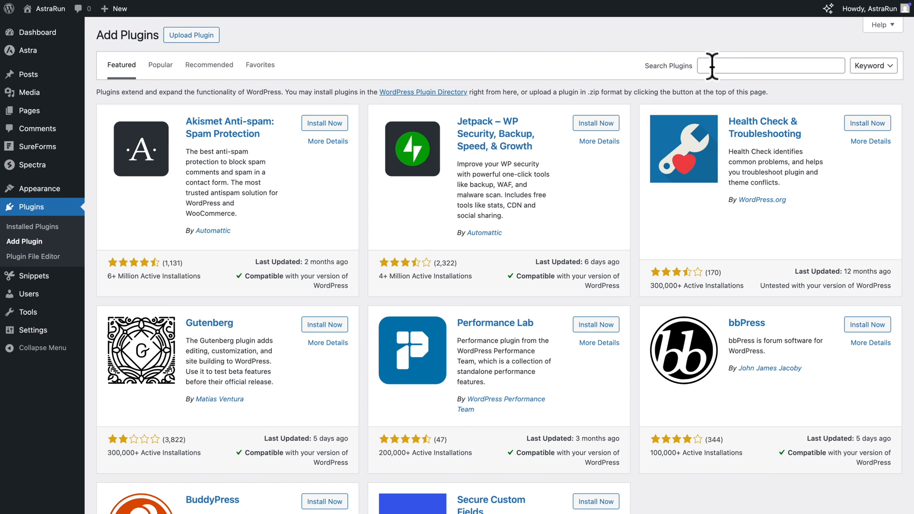
{"action": "left_click", "coordinate": [320, 125]}
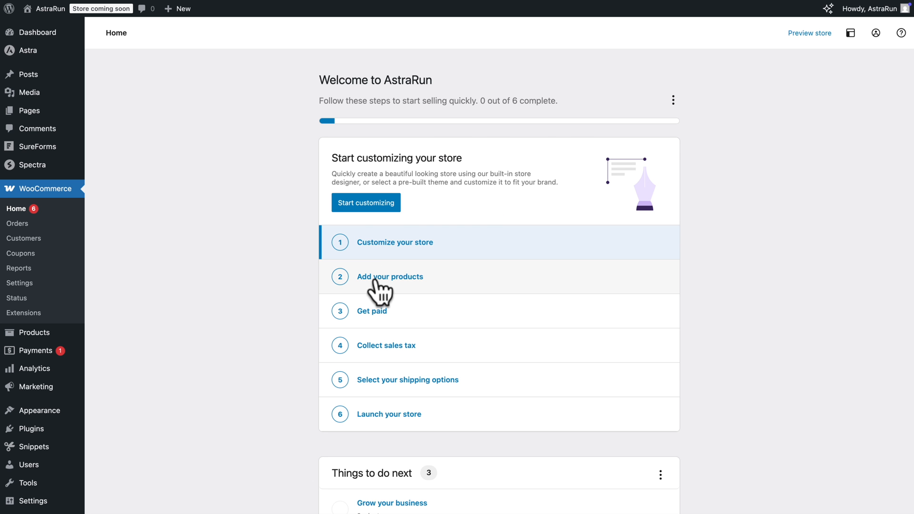
Step: Create the Just Run - Ebook product priced 19, publish it and dismiss the setup notice
{"action": "left_click", "coordinate": [390, 276]}
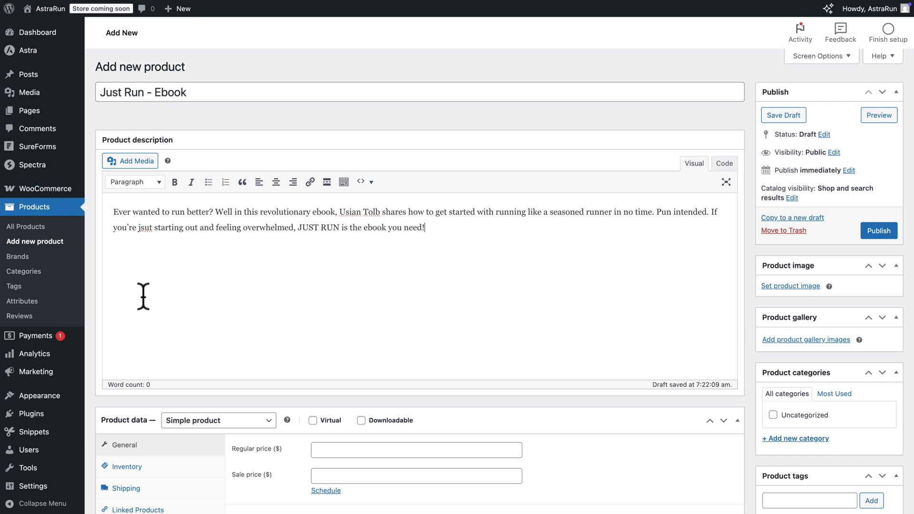
{"action": "scroll", "scroll_direction": "down", "scroll_amount": 3}
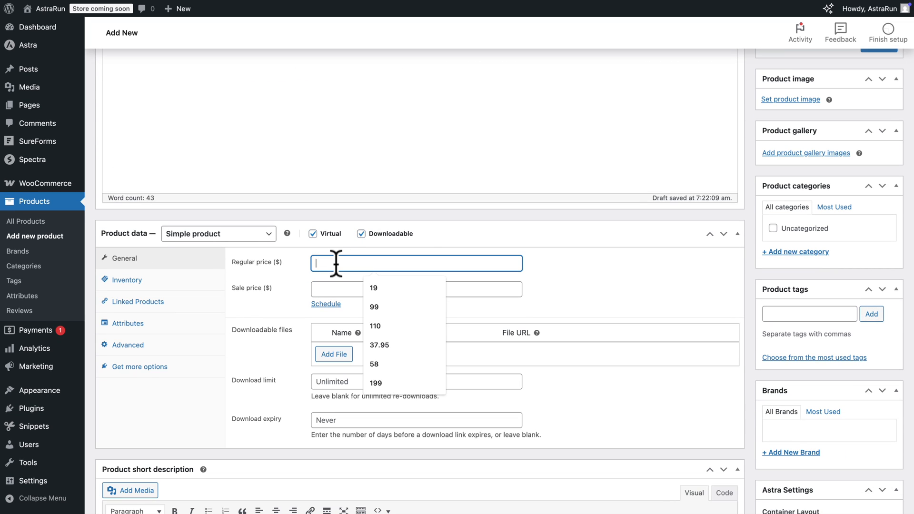
{"action": "left_click", "coordinate": [790, 99]}
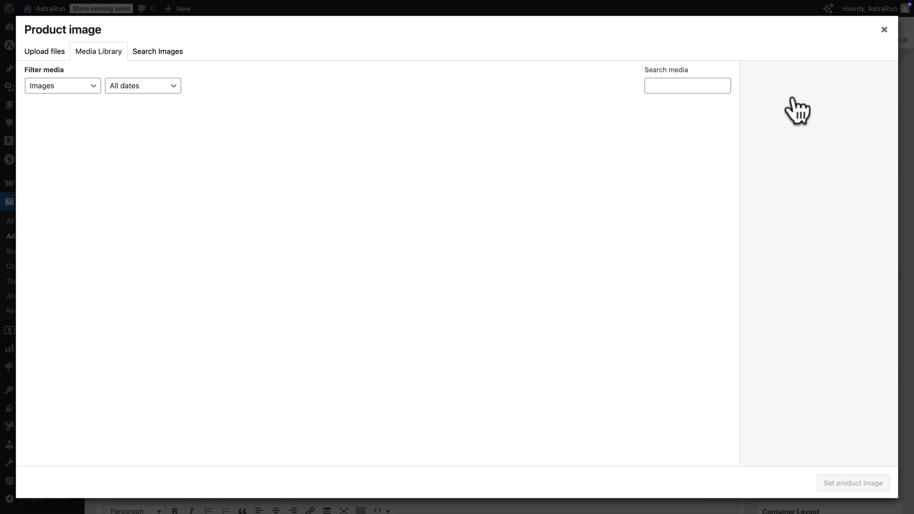
{"action": "type", "text": "ebook"}
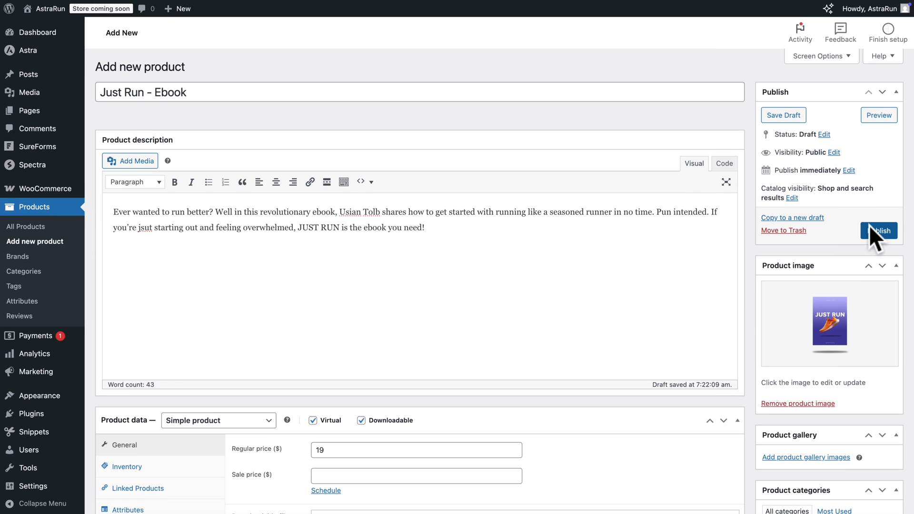
{"action": "left_click", "coordinate": [879, 230]}
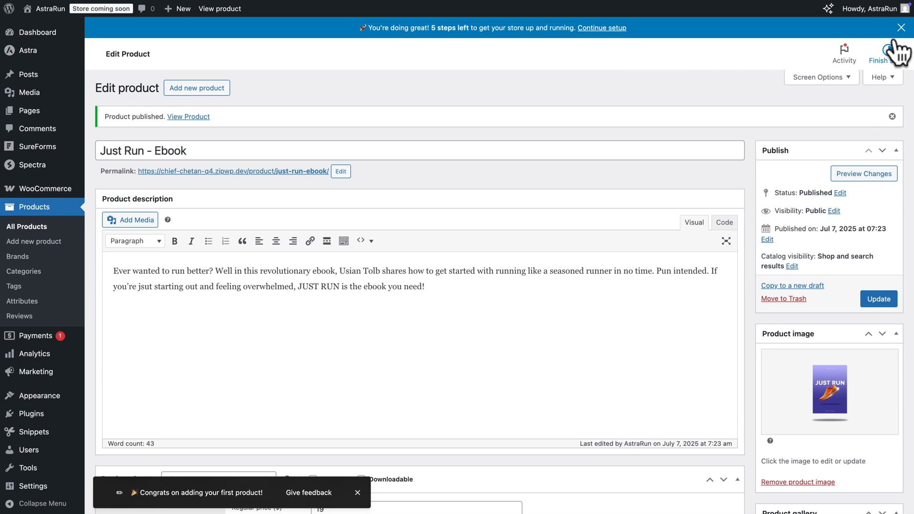
{"action": "left_click", "coordinate": [901, 28]}
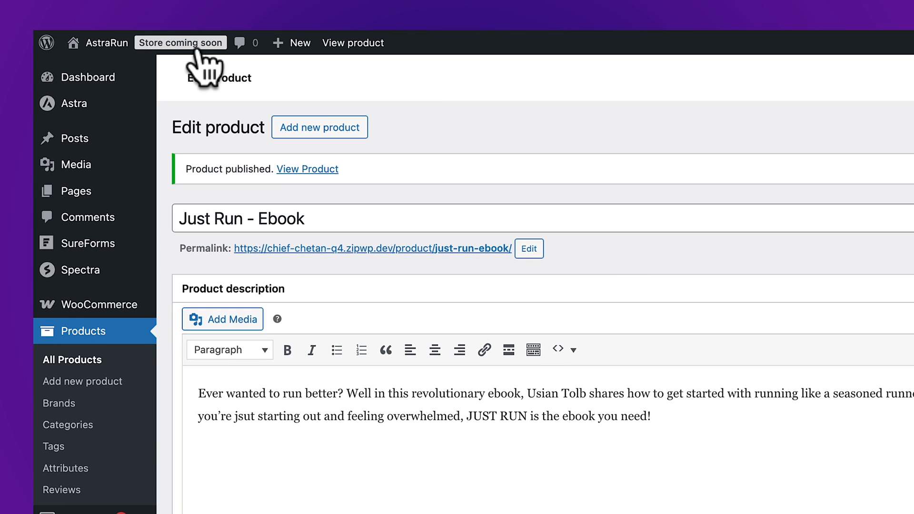
Step: Set the store's site visibility to Live and save the change
{"action": "left_click", "coordinate": [180, 42]}
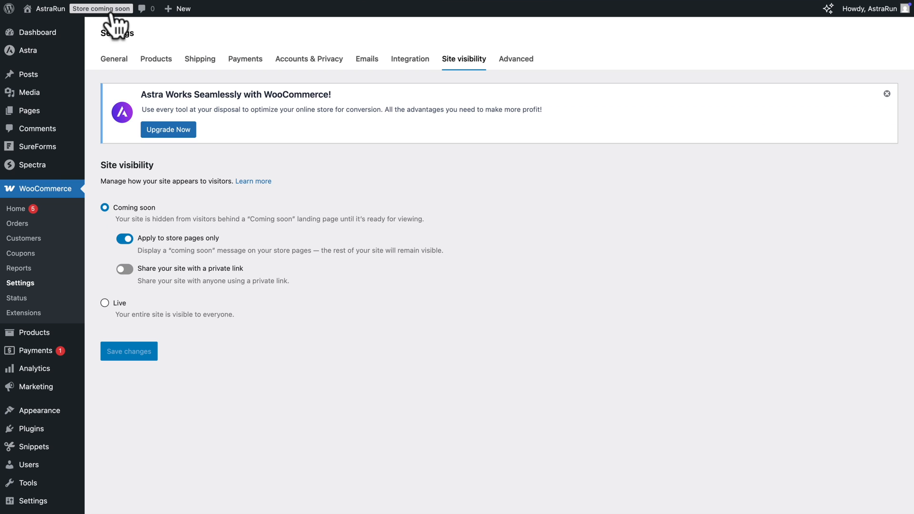
{"action": "left_click", "coordinate": [105, 241]}
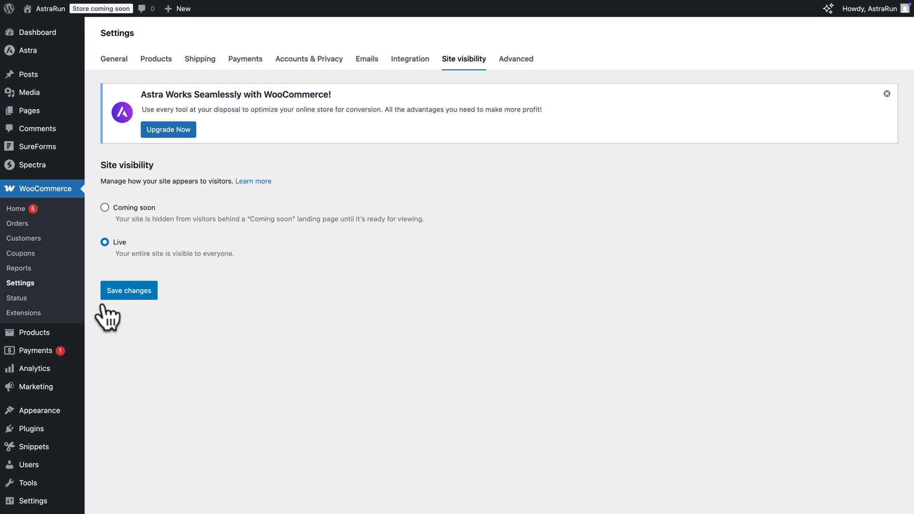
{"action": "left_click", "coordinate": [129, 290]}
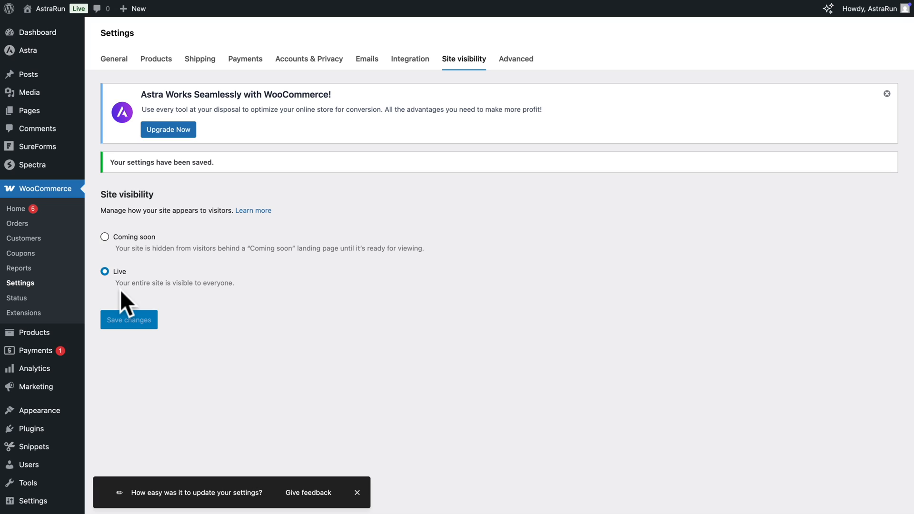
Step: Go to WooCommerce Settings > Payments and open the offline payment methods list
{"action": "left_click", "coordinate": [113, 58]}
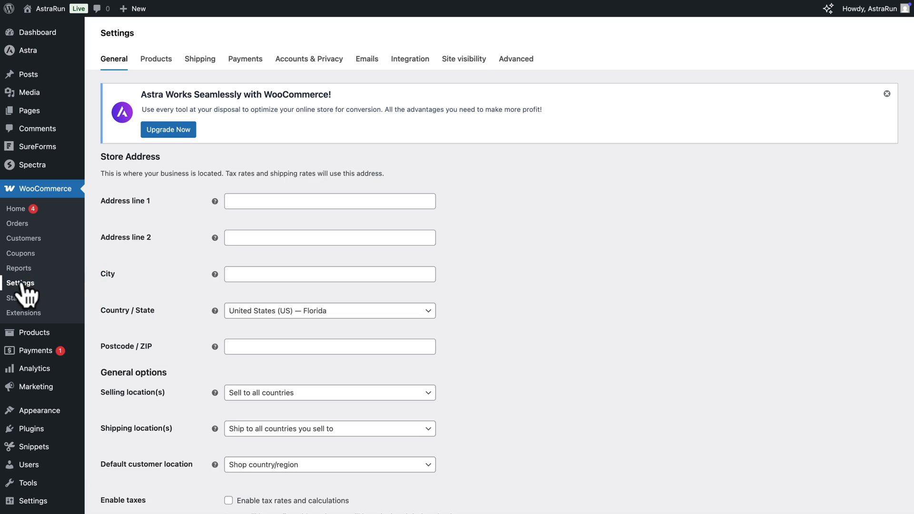
{"action": "left_click", "coordinate": [245, 58]}
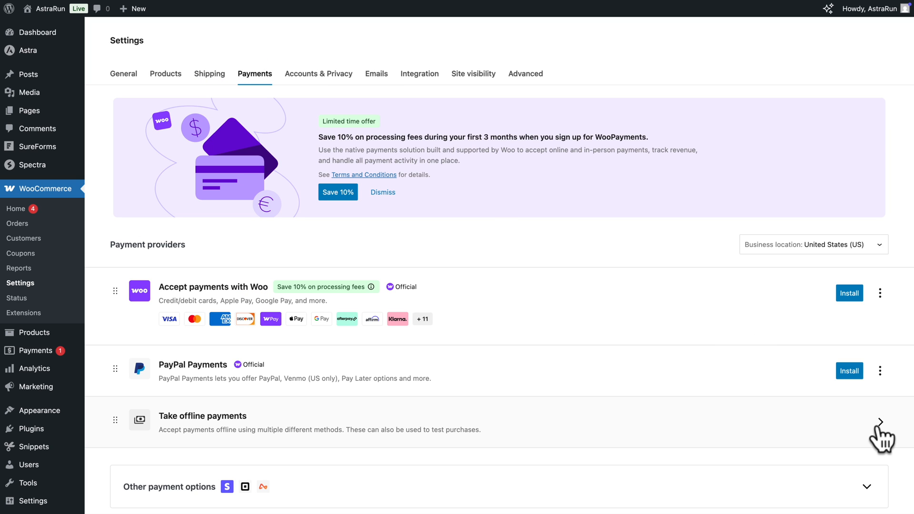
{"action": "left_click", "coordinate": [880, 422]}
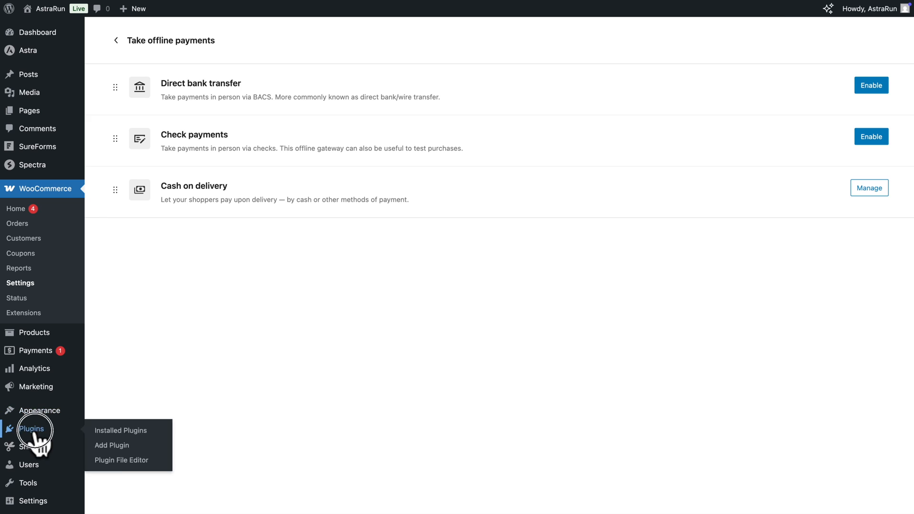
Step: Search the plugin directory for CartFlows, install it and activate it
{"action": "left_click", "coordinate": [120, 431]}
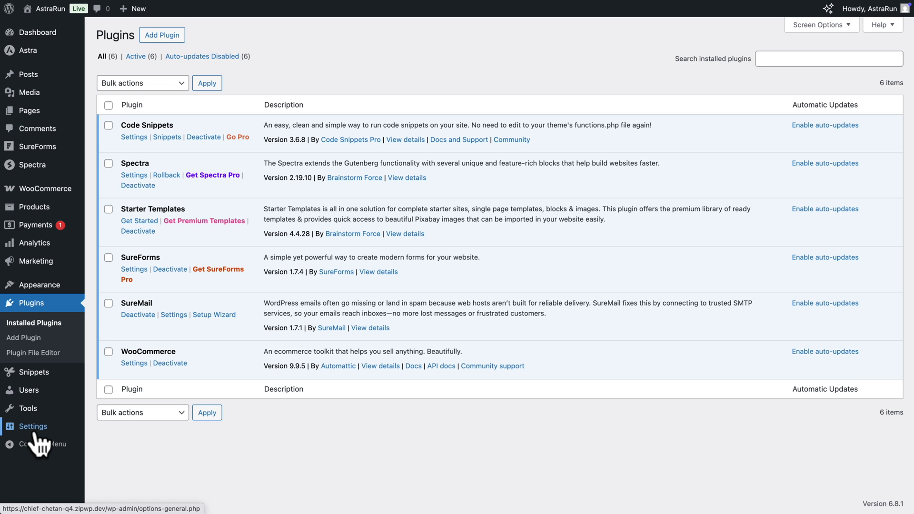
{"action": "left_click", "coordinate": [24, 337]}
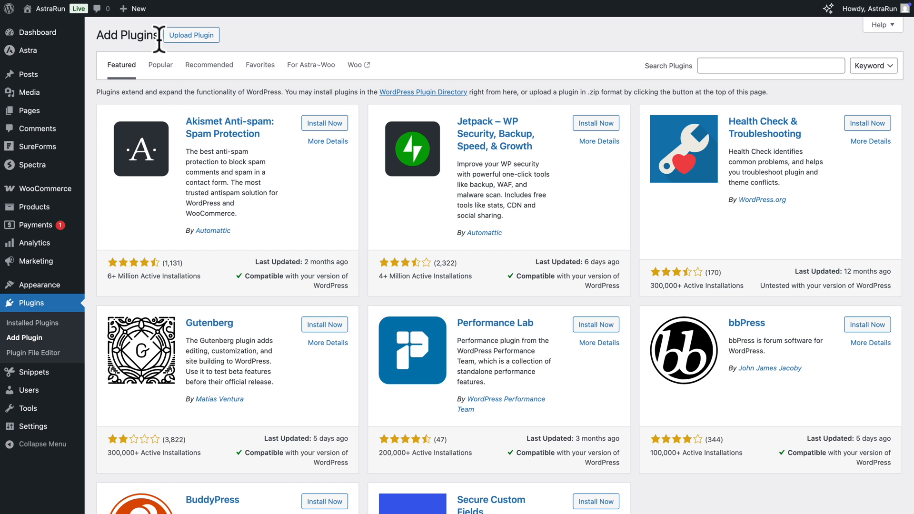
{"action": "mouse_move", "coordinate": [708, 66]}
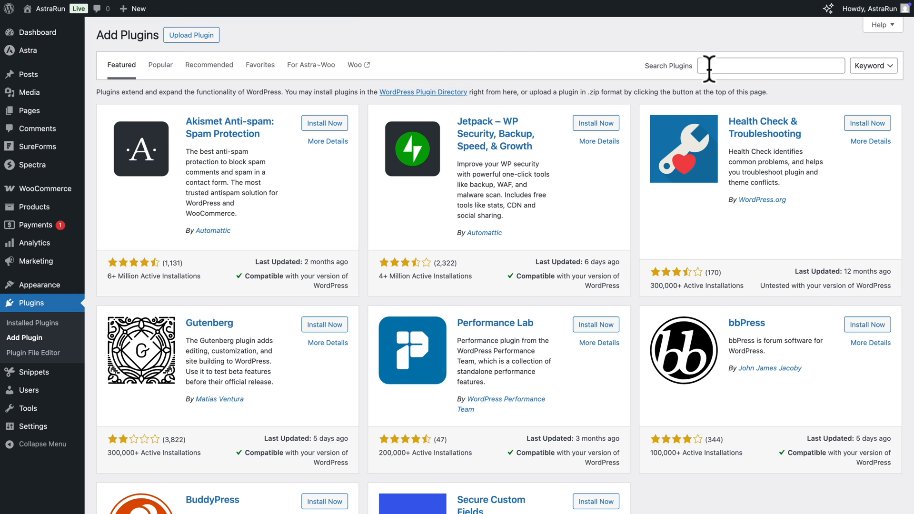
{"action": "type", "text": "CartFlows"}
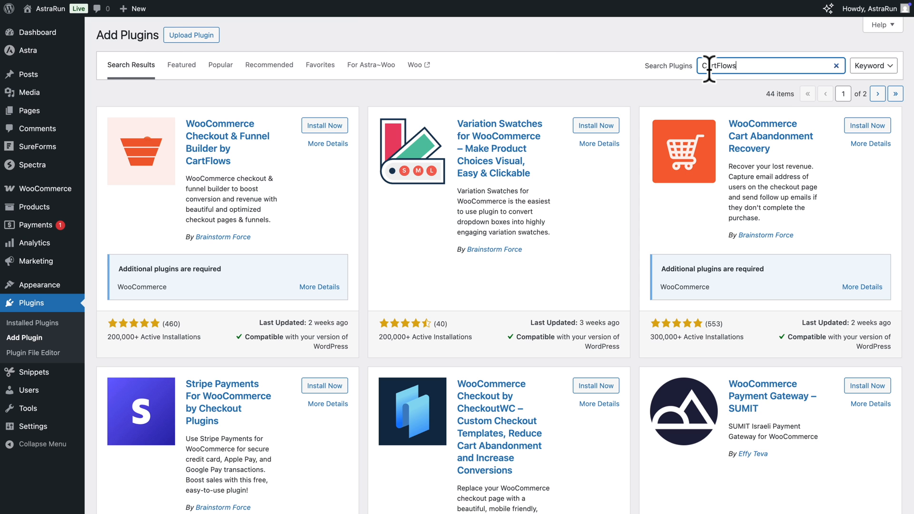
{"action": "left_click", "coordinate": [324, 126]}
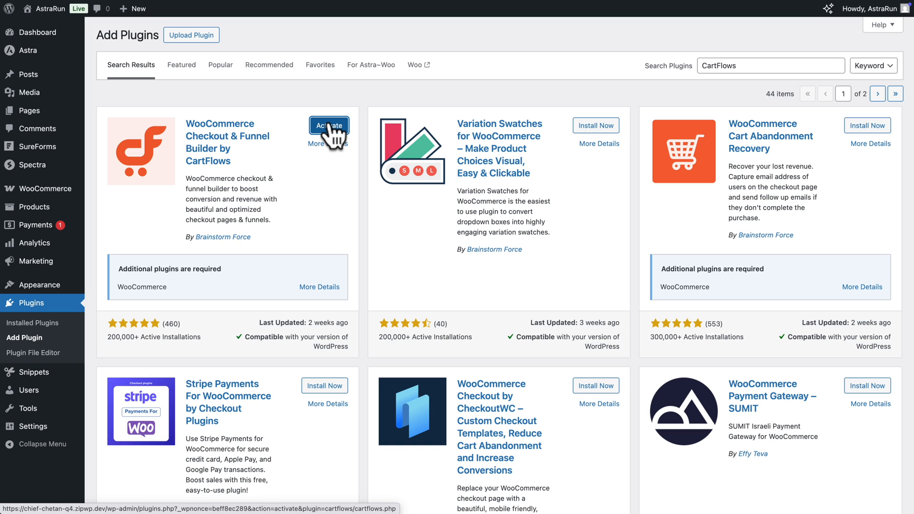
{"action": "left_click", "coordinate": [329, 125]}
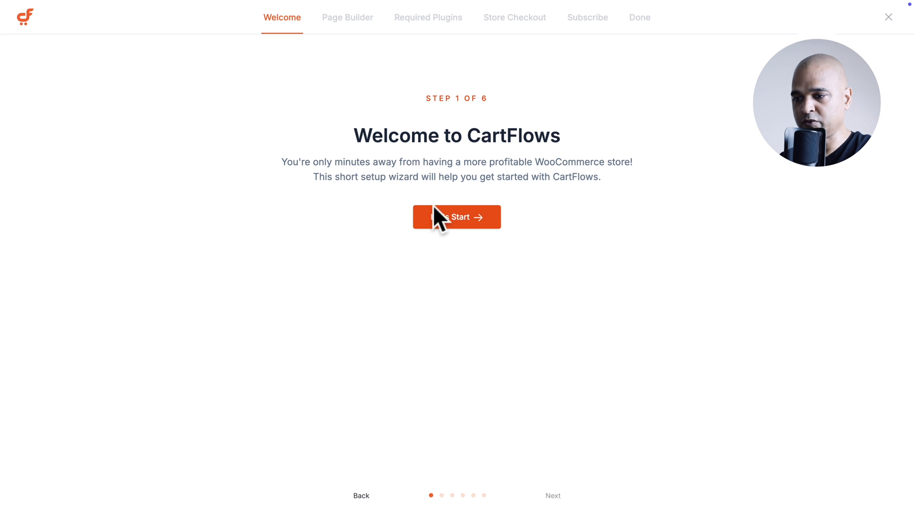
Step: Start the wizard, choose the WordPress block builder and install the required plugins
{"action": "left_click", "coordinate": [456, 217]}
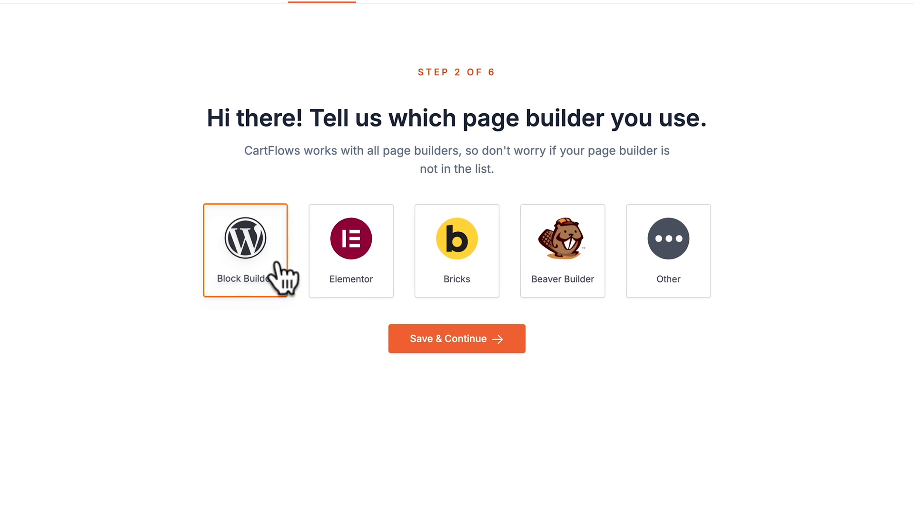
{"action": "left_click", "coordinate": [351, 239]}
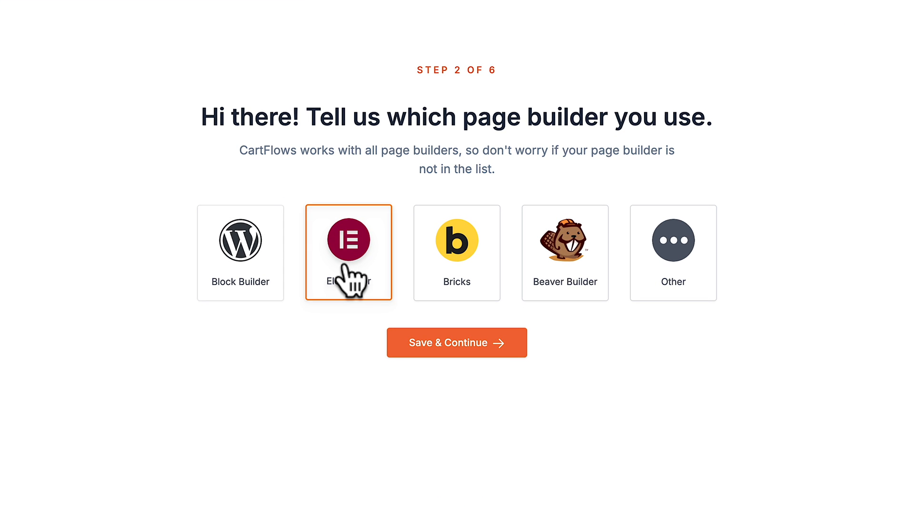
{"action": "mouse_move", "coordinate": [233, 275]}
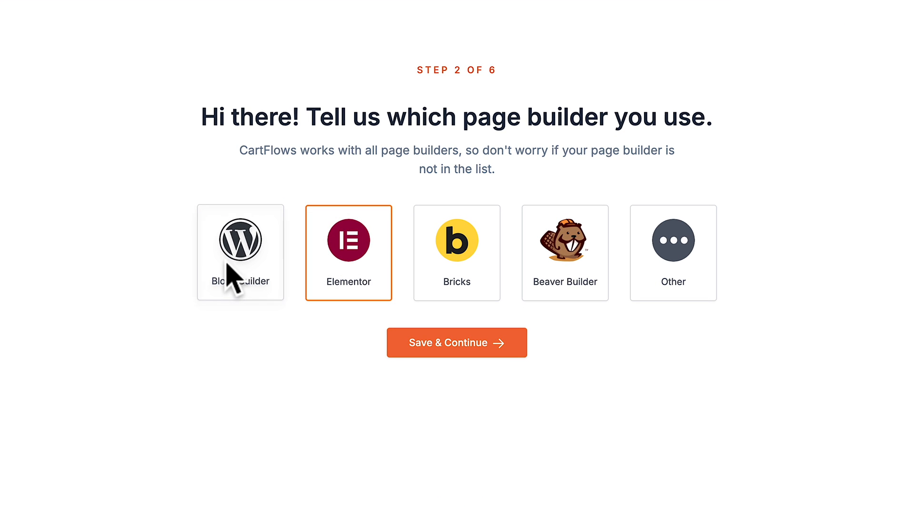
{"action": "left_click", "coordinate": [240, 240]}
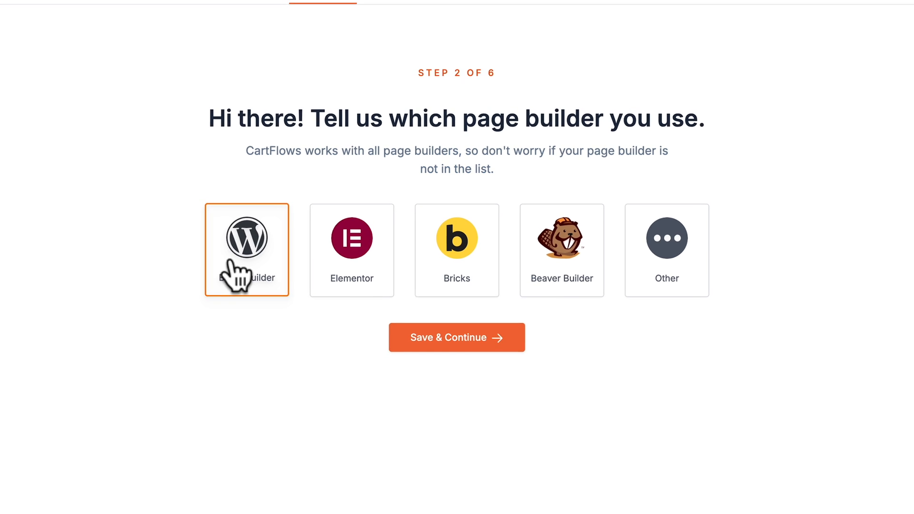
{"action": "left_click", "coordinate": [456, 337]}
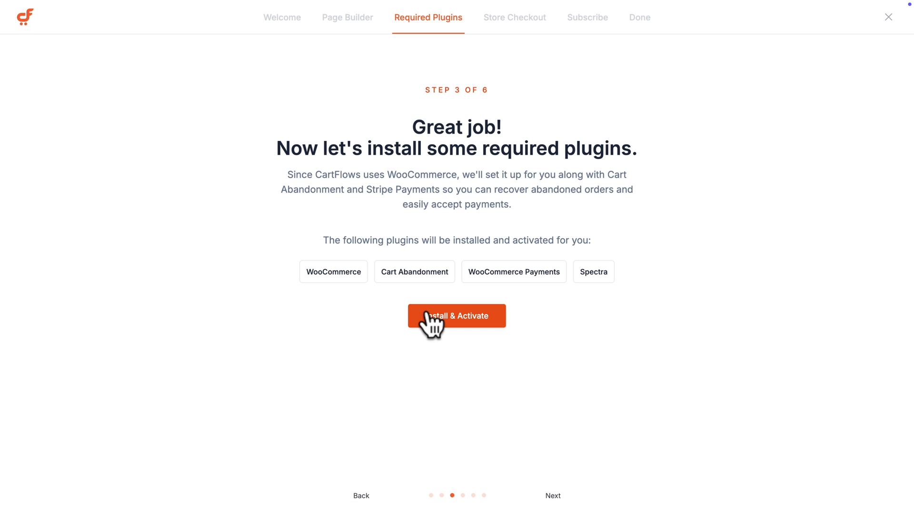
{"action": "scroll", "scroll_direction": "down", "scroll_amount": 3}
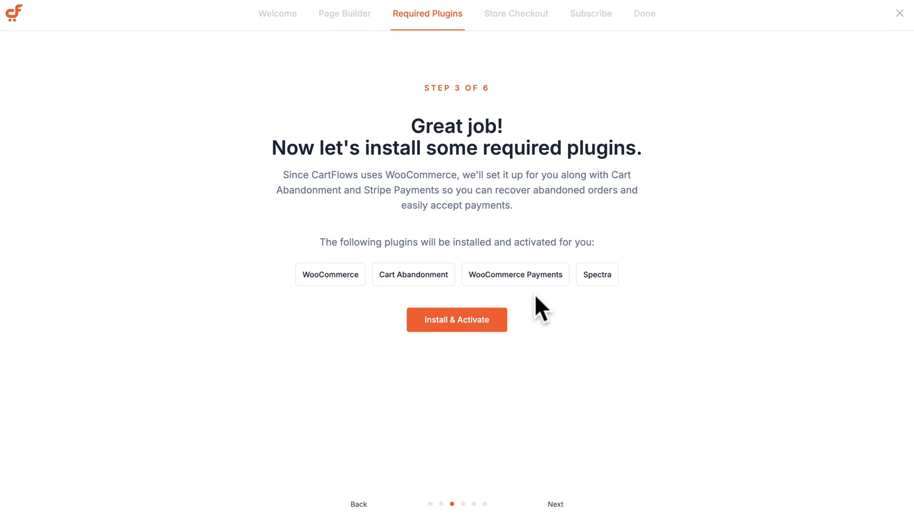
{"action": "left_click", "coordinate": [456, 320]}
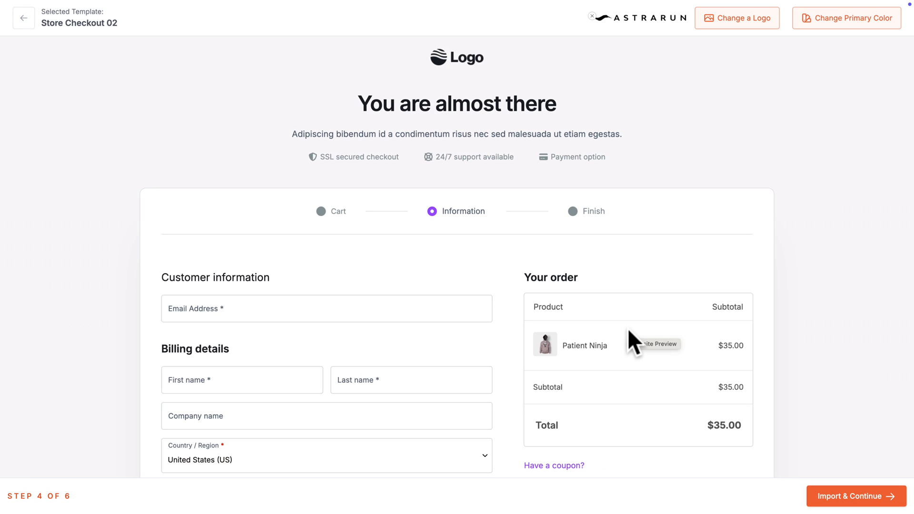
Step: Import the Store Checkout 02 template and submit the email report signup details
{"action": "scroll", "scroll_direction": "down", "scroll_amount": 3}
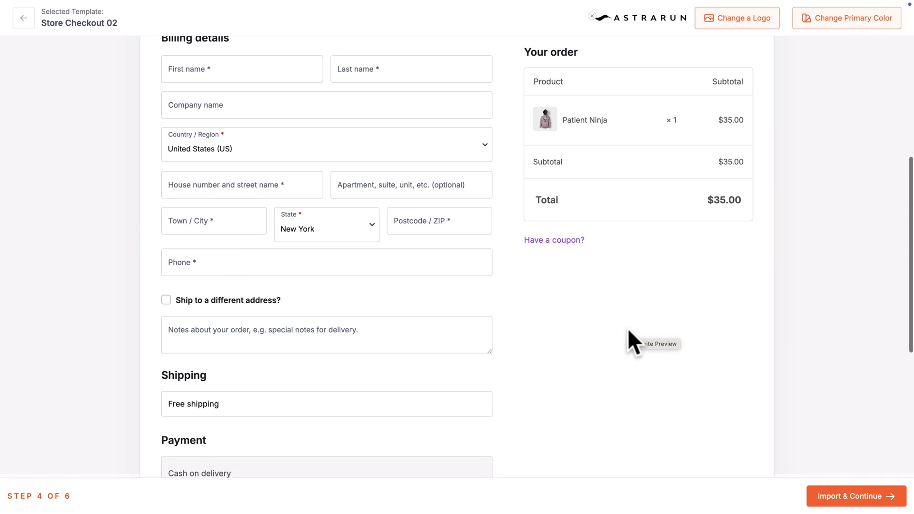
{"action": "scroll", "scroll_direction": "down", "scroll_amount": 3}
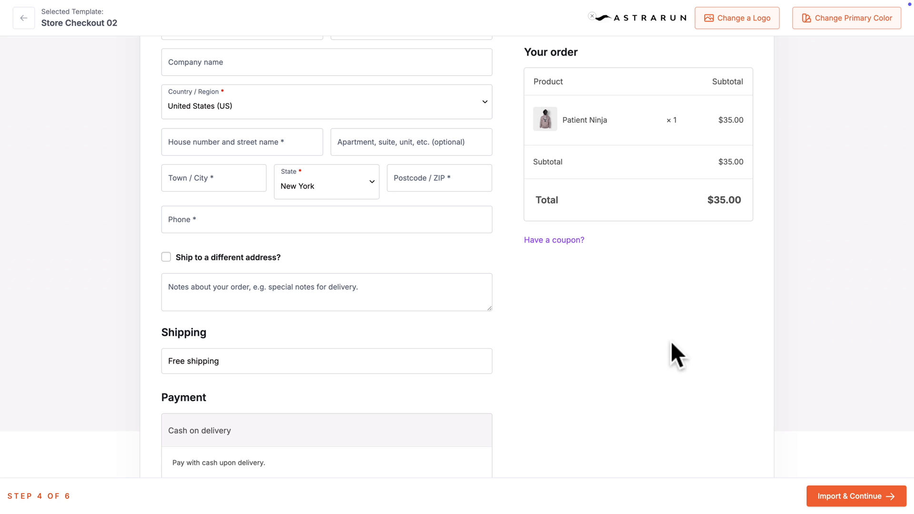
{"action": "left_click", "coordinate": [856, 496]}
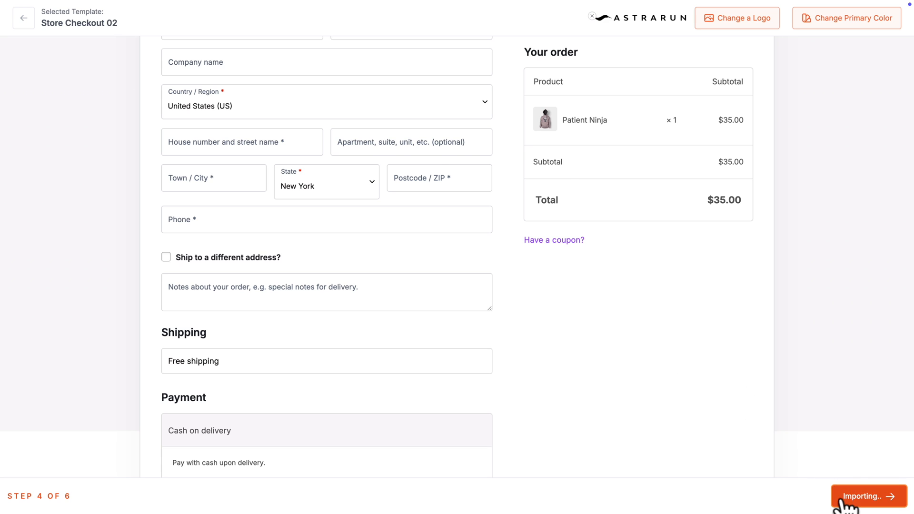
{"action": "left_click", "coordinate": [865, 496]}
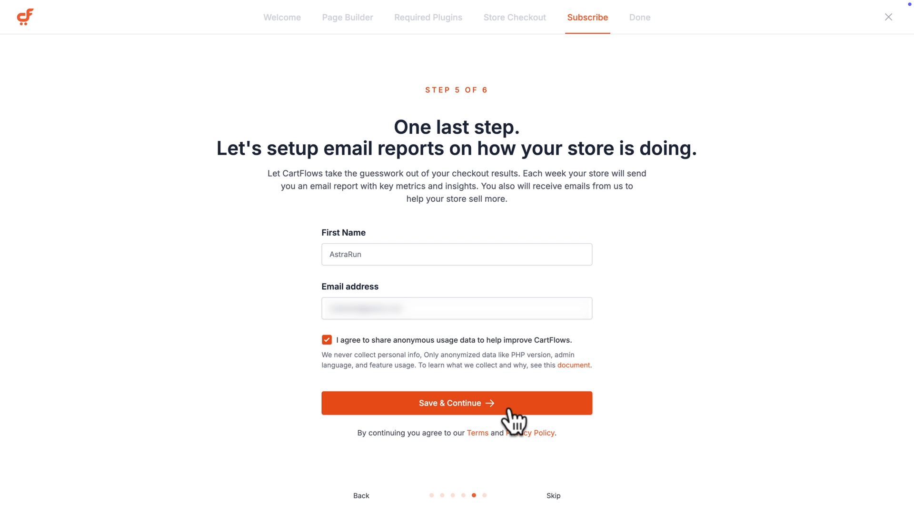
{"action": "left_click", "coordinate": [457, 403]}
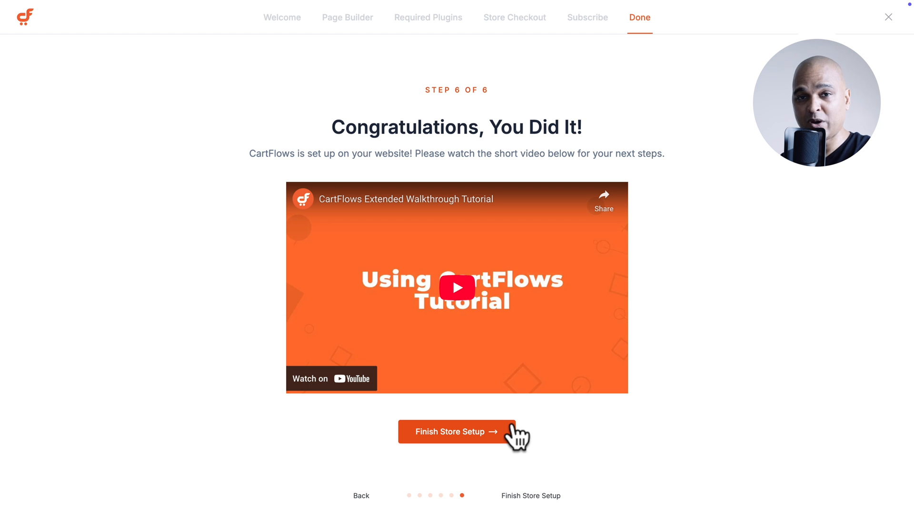
Step: Finish the store setup wizard and switch on Enable Store Checkout for Store Checkout 02
{"action": "left_click", "coordinate": [456, 431]}
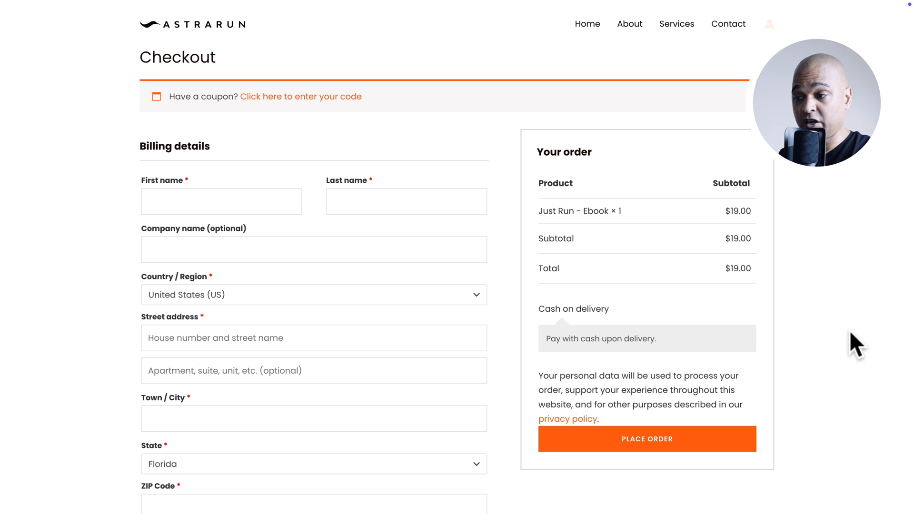
{"action": "scroll", "scroll_direction": "down", "scroll_amount": 3}
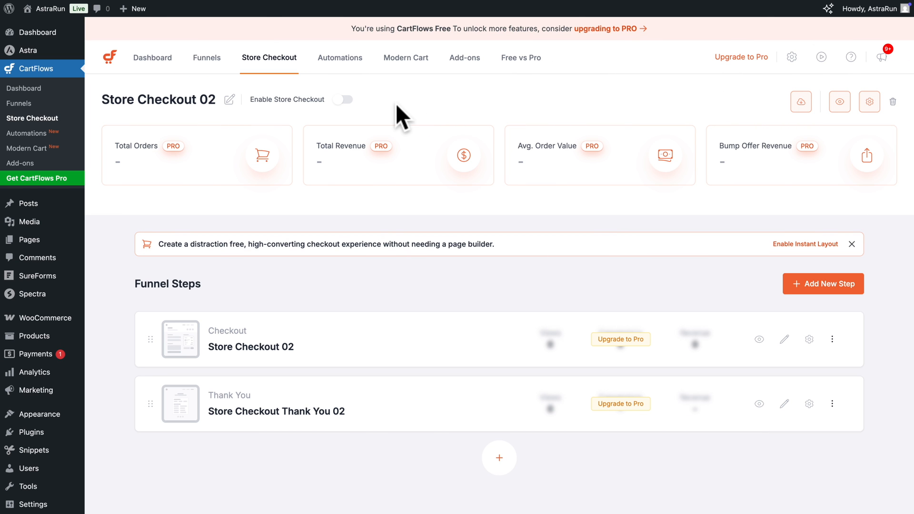
{"action": "left_click", "coordinate": [342, 100]}
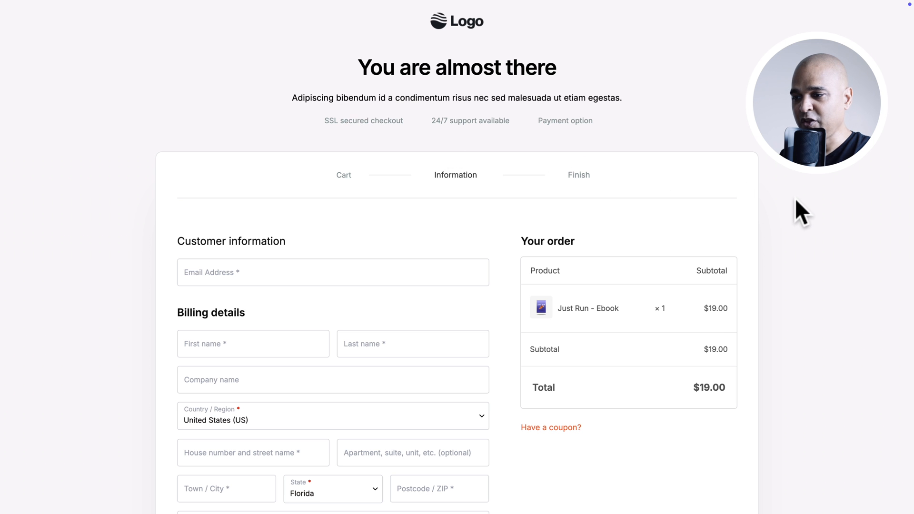
{"action": "scroll", "scroll_direction": "down", "scroll_amount": 3}
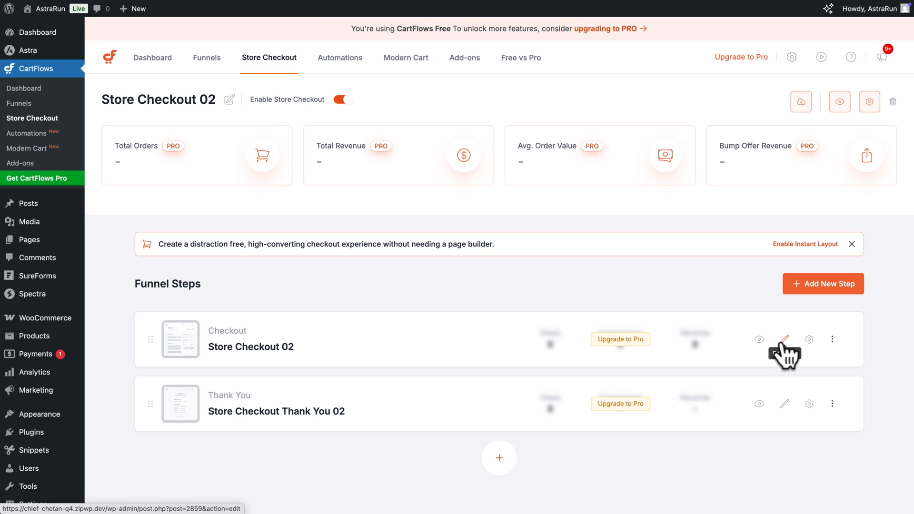
Step: Edit the checkout step and swap the placeholder Logo image for the ASTRARUN logo from the Media Library
{"action": "left_click", "coordinate": [783, 339]}
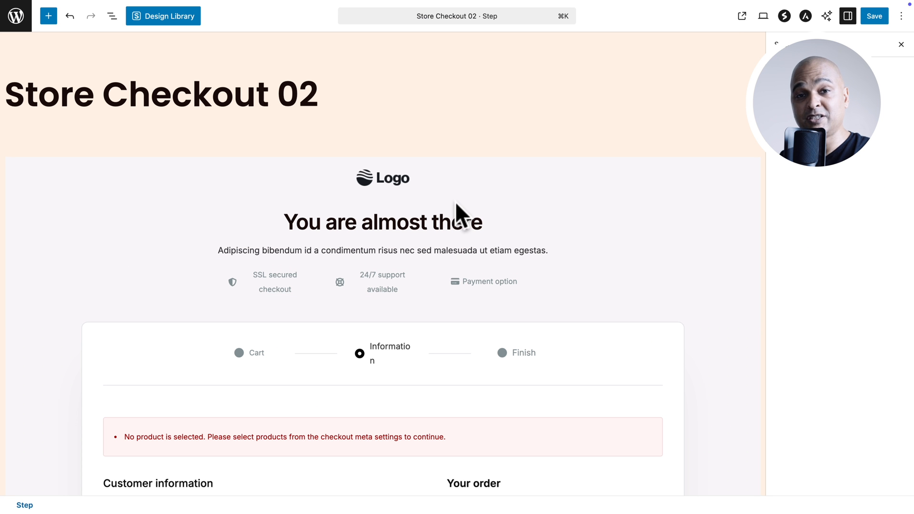
{"action": "left_click", "coordinate": [383, 178]}
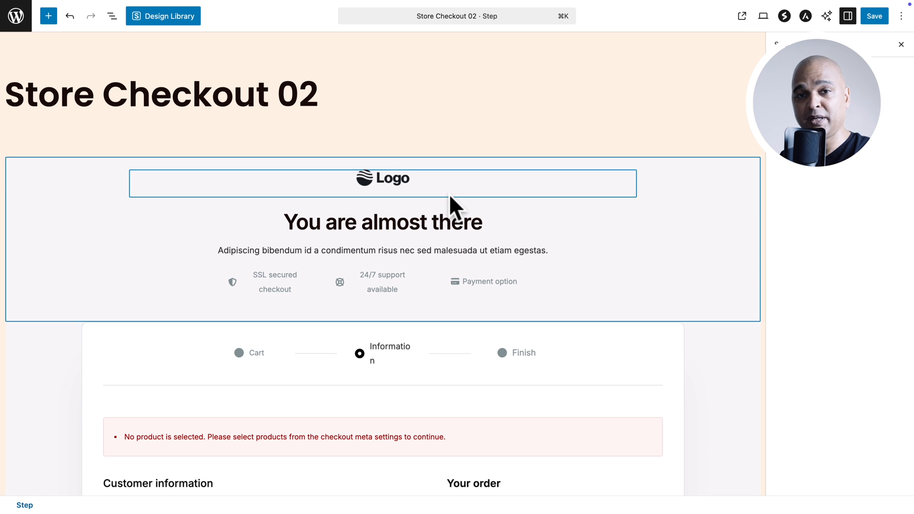
{"action": "left_click", "coordinate": [383, 178]}
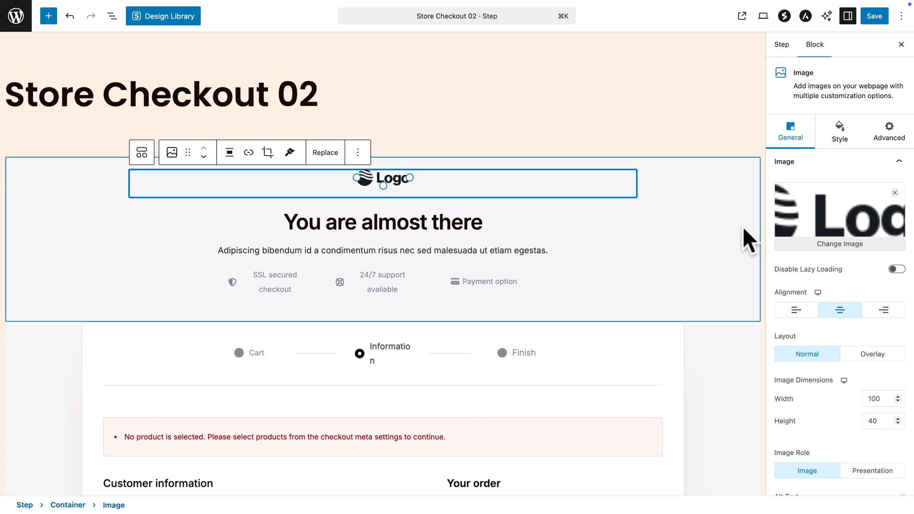
{"action": "left_click", "coordinate": [840, 243]}
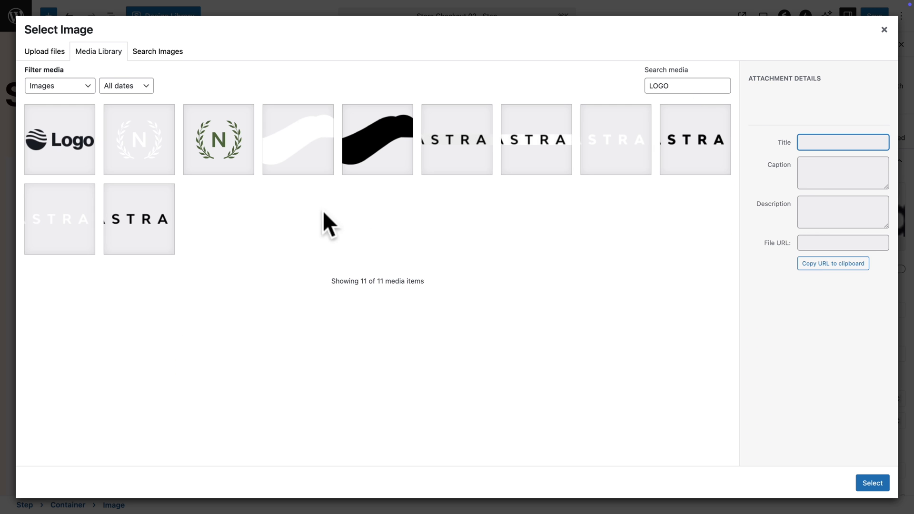
{"action": "left_click", "coordinate": [871, 483]}
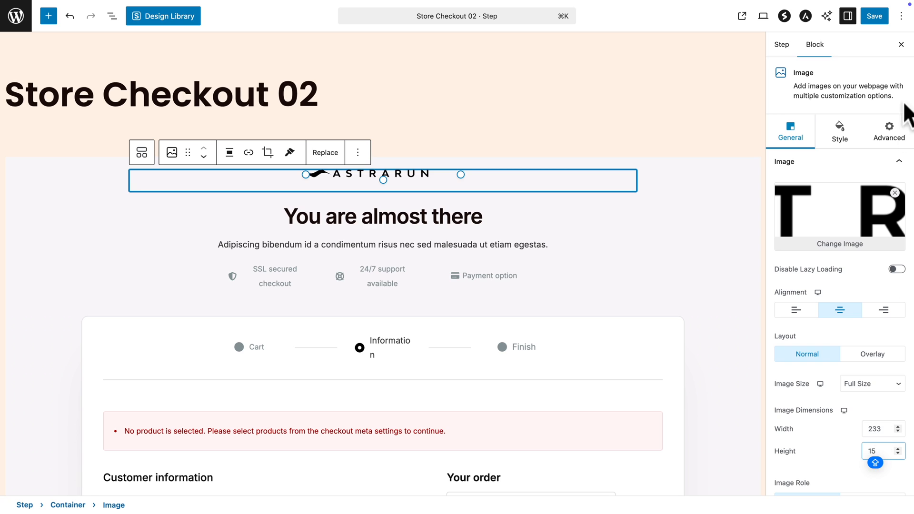
{"action": "left_click", "coordinate": [875, 16]}
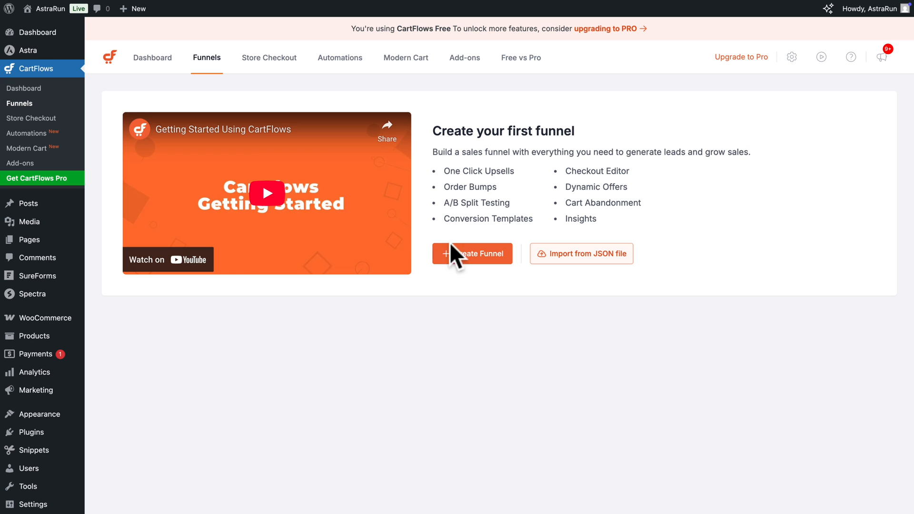
Step: Create a funnel and preview the SEO Foundation E-book template's landing, checkout and thank-you thumbnails
{"action": "left_click", "coordinate": [473, 253]}
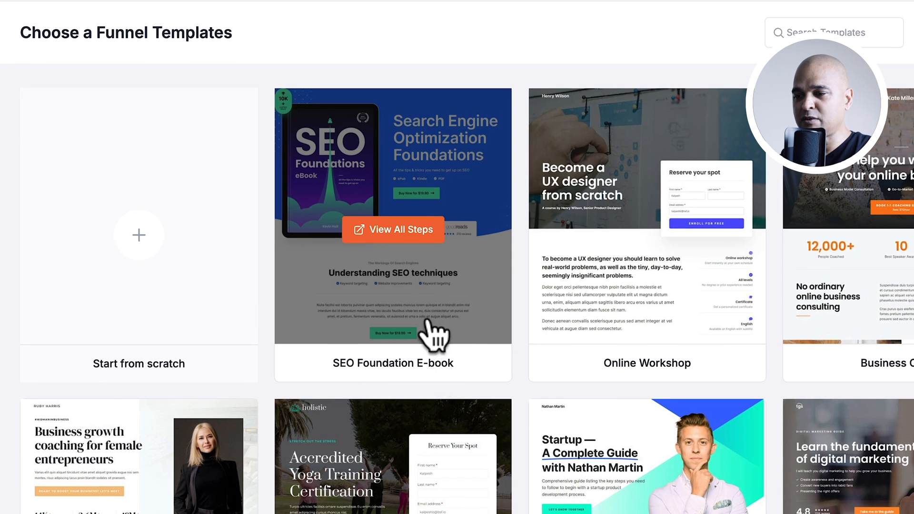
{"action": "left_click", "coordinate": [394, 230]}
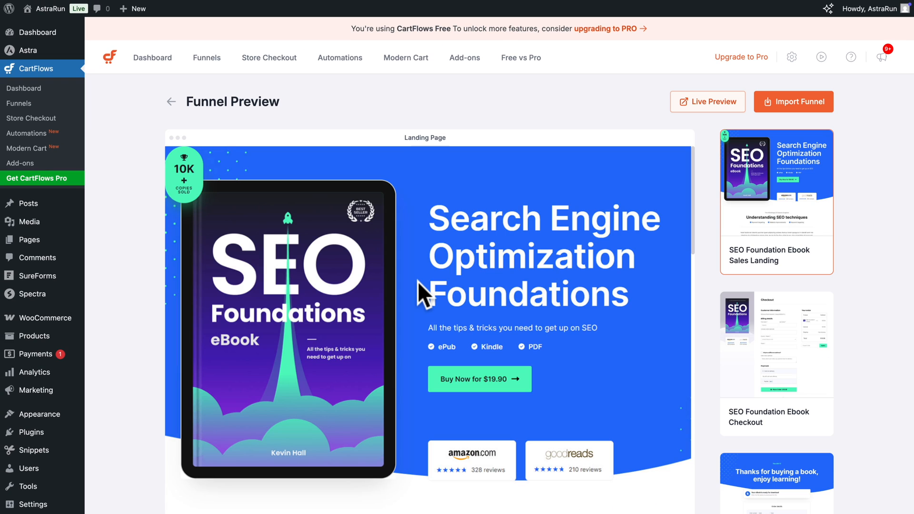
{"action": "left_click", "coordinate": [776, 344]}
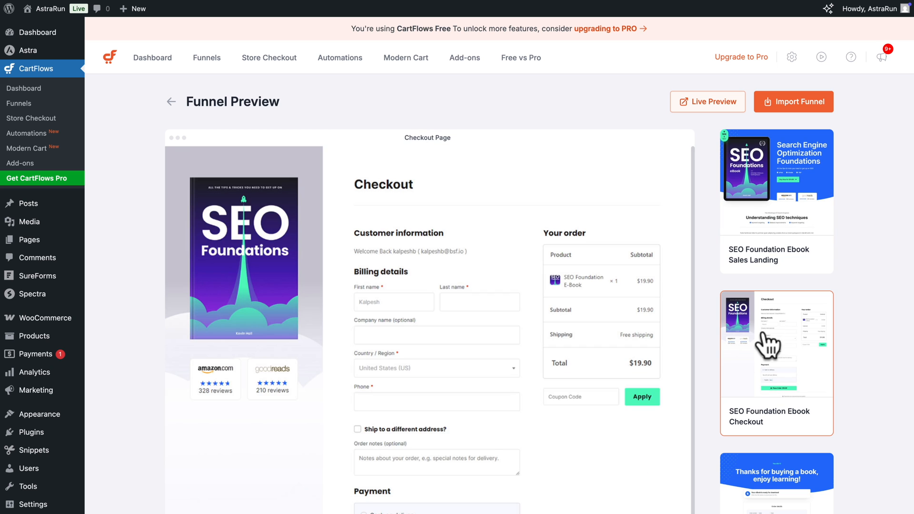
{"action": "left_click", "coordinate": [776, 483]}
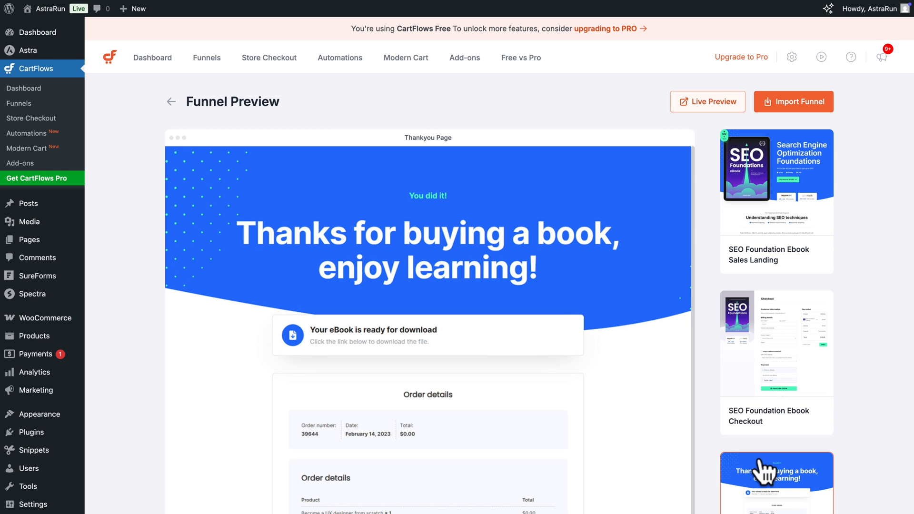
Step: View the template in full Live Preview and close it
{"action": "left_click", "coordinate": [707, 102]}
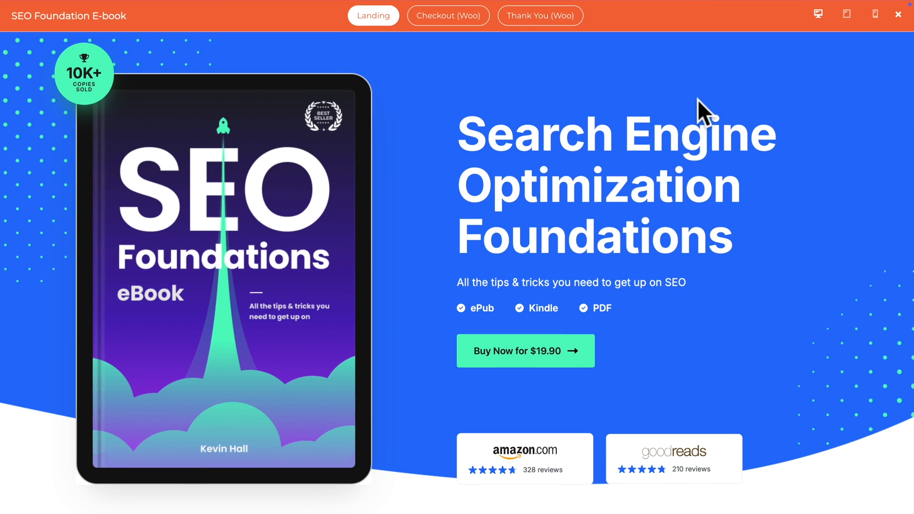
{"action": "left_click", "coordinate": [874, 14]}
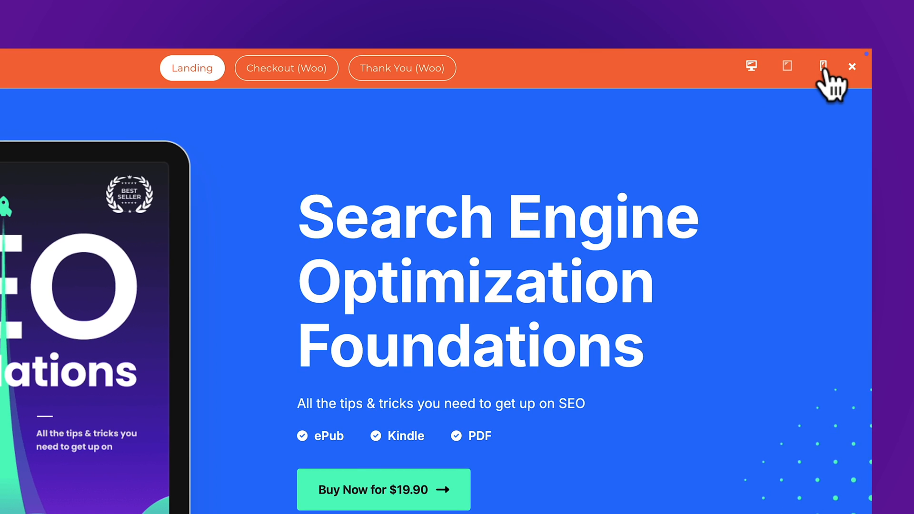
{"action": "left_click", "coordinate": [851, 66]}
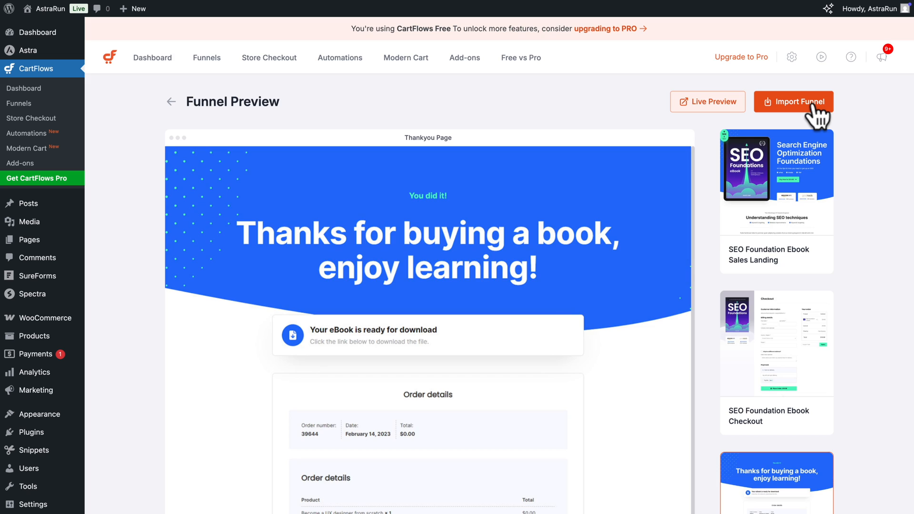
Step: Import the SEO Foundation E-book template under the name FUNNEL 1
{"action": "left_click", "coordinate": [793, 102]}
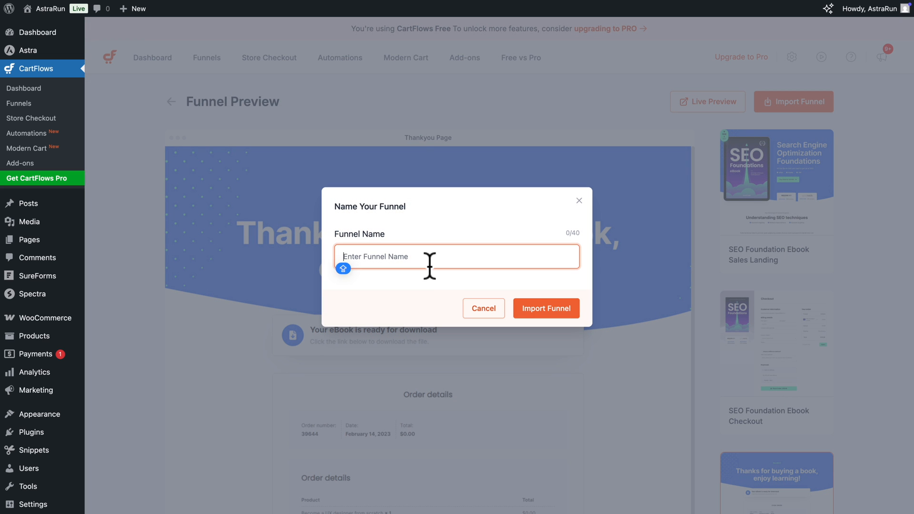
{"action": "type", "text": "FUNNEL 1"}
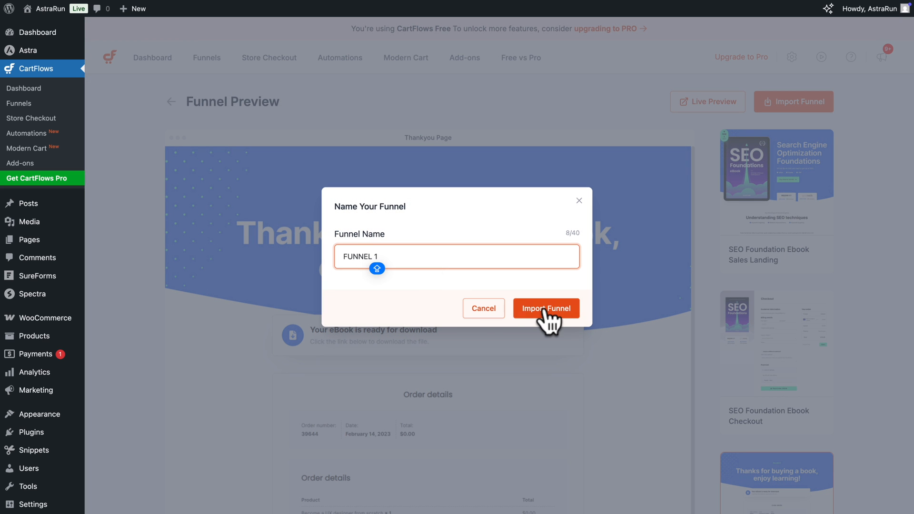
{"action": "left_click", "coordinate": [546, 308]}
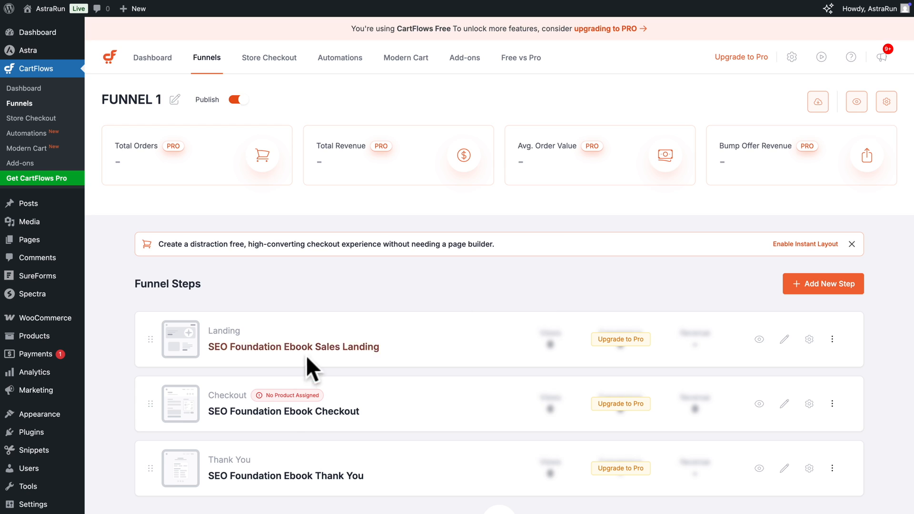
{"action": "scroll", "scroll_direction": "down", "scroll_amount": 3}
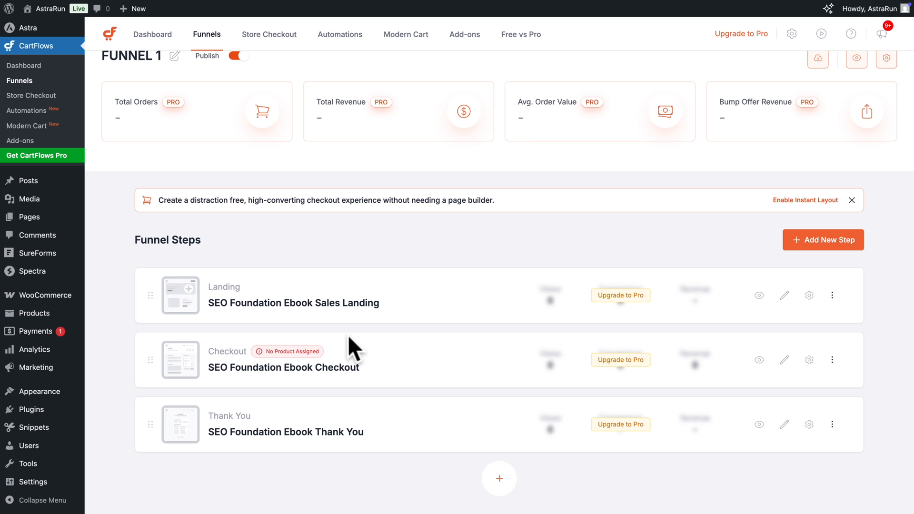
{"action": "mouse_move", "coordinate": [810, 295]}
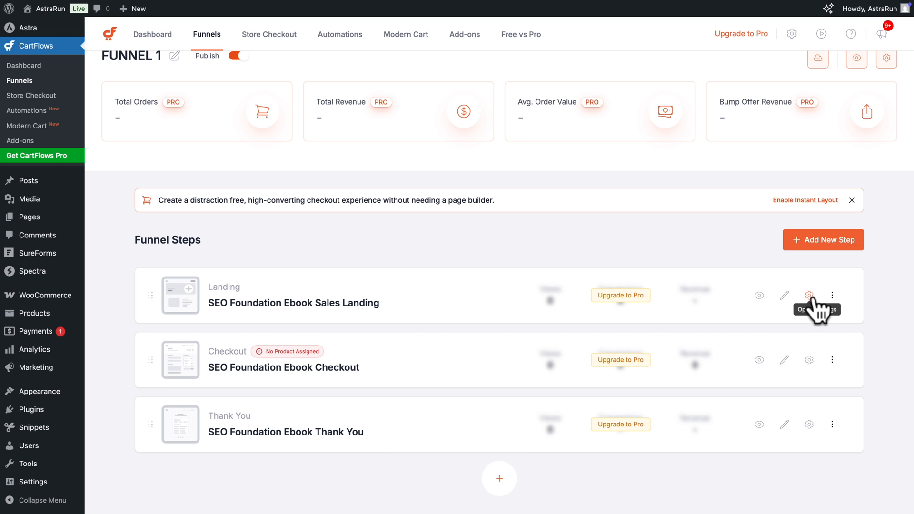
Step: Retitle the landing step JUST RUN Ebook Sales Landing with slug just-run-ebook-sales-landing
{"action": "left_click", "coordinate": [809, 296]}
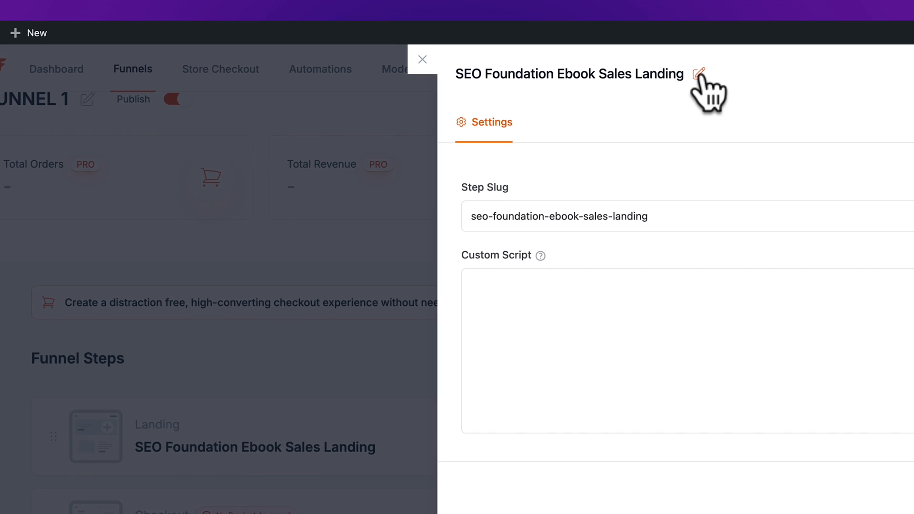
{"action": "left_click", "coordinate": [699, 73]}
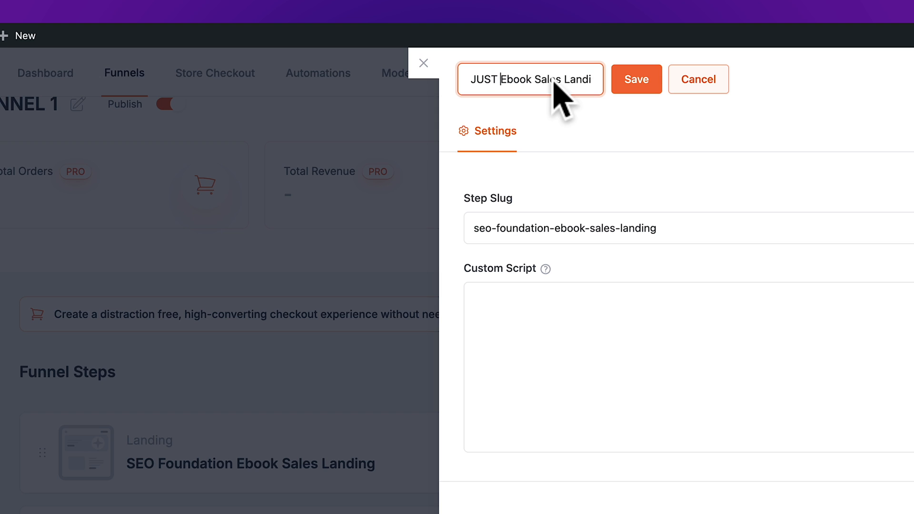
{"action": "type", "text": "RUN"}
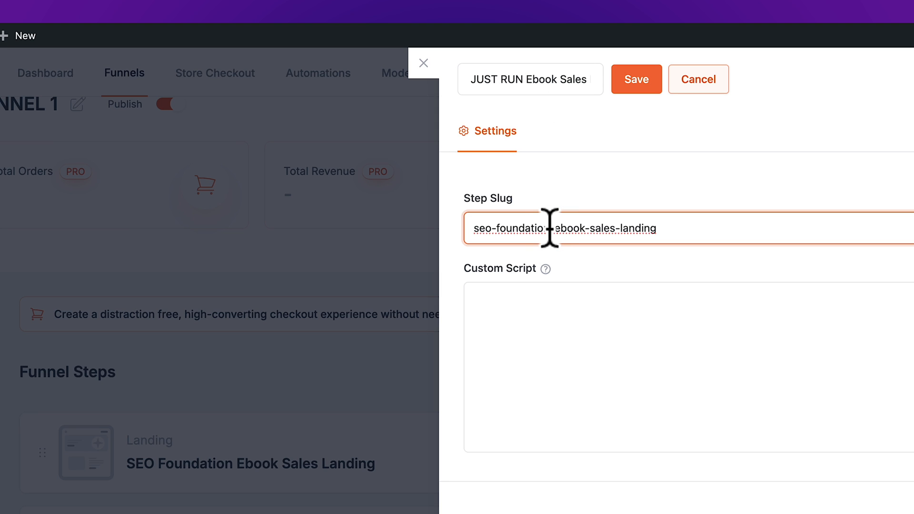
{"action": "double_click", "coordinate": [508, 227]}
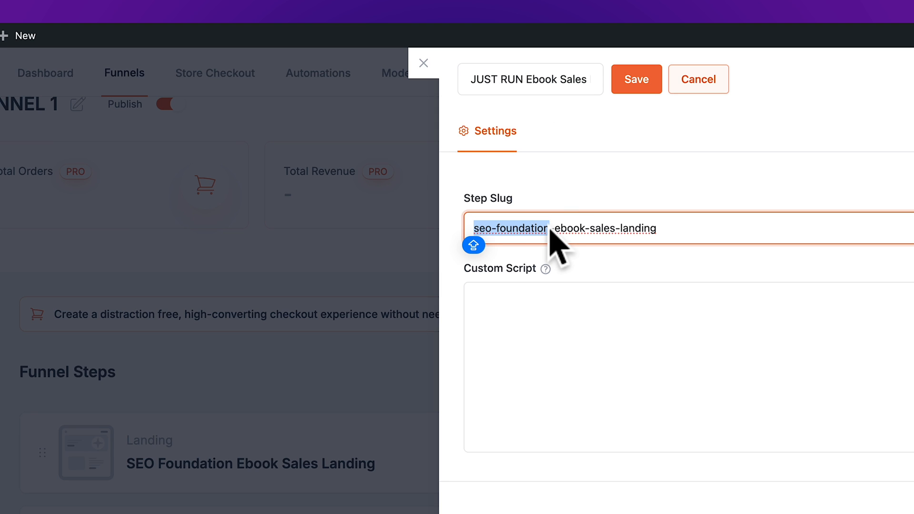
{"action": "type", "text": "just-"}
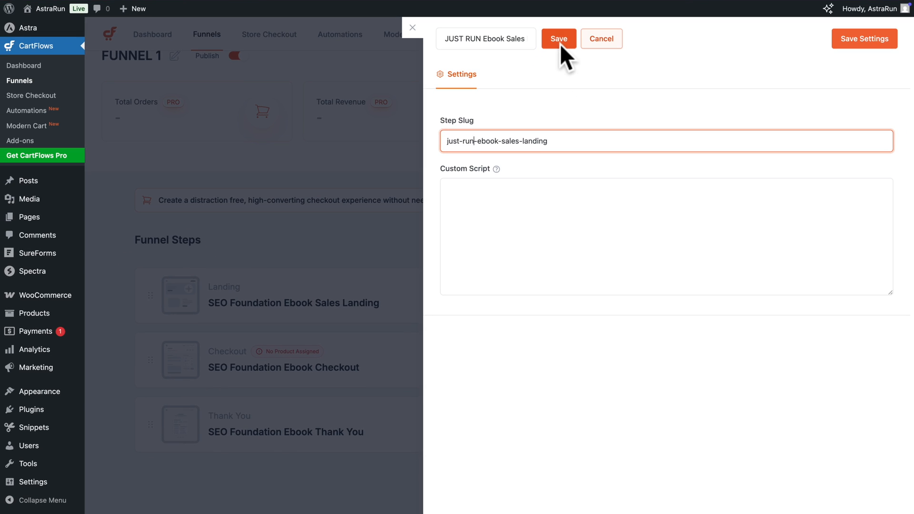
{"action": "left_click", "coordinate": [558, 38]}
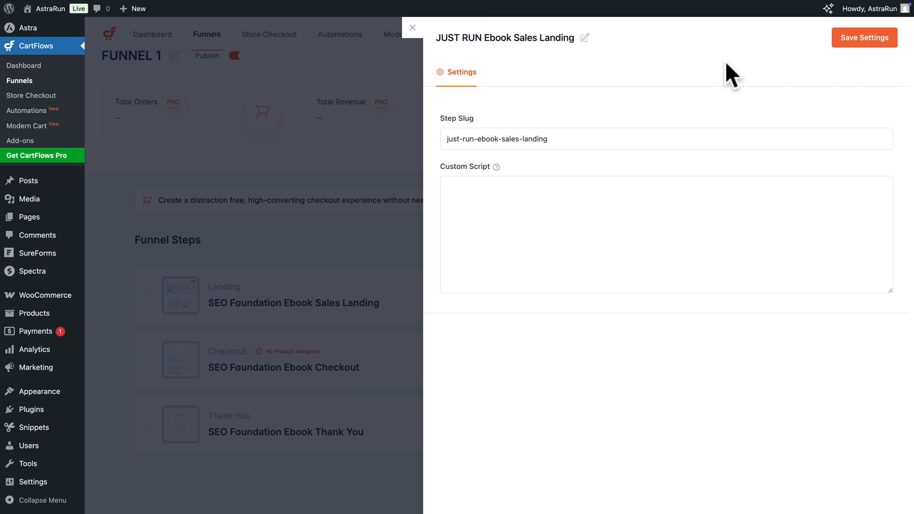
Step: Save the landing step settings and return to the funnel steps
{"action": "left_click", "coordinate": [865, 37]}
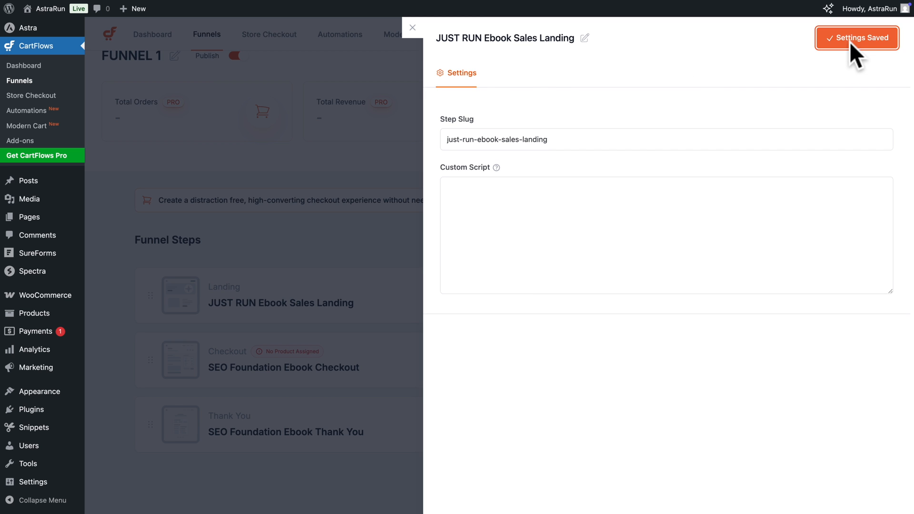
{"action": "left_click", "coordinate": [412, 28]}
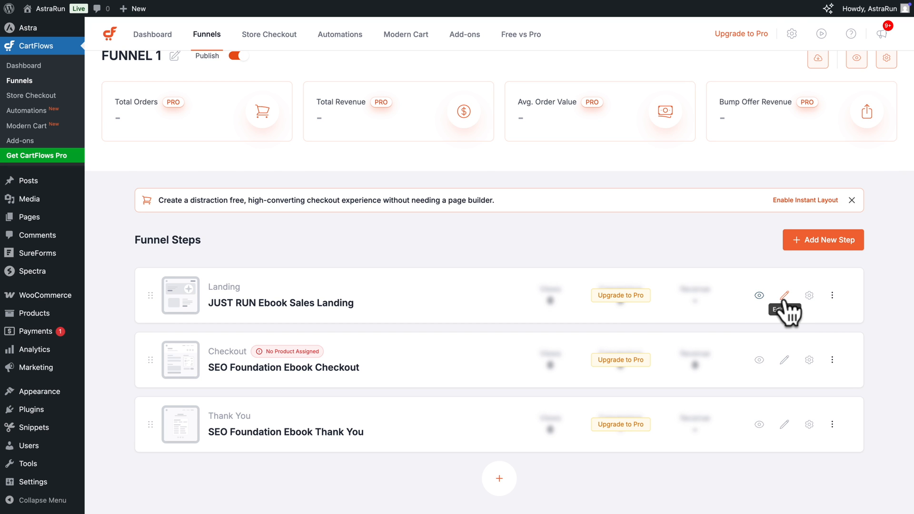
Step: Swap the hero image for the JUST RUN cover, heading Just Run, and save the landing page
{"action": "left_click", "coordinate": [783, 296]}
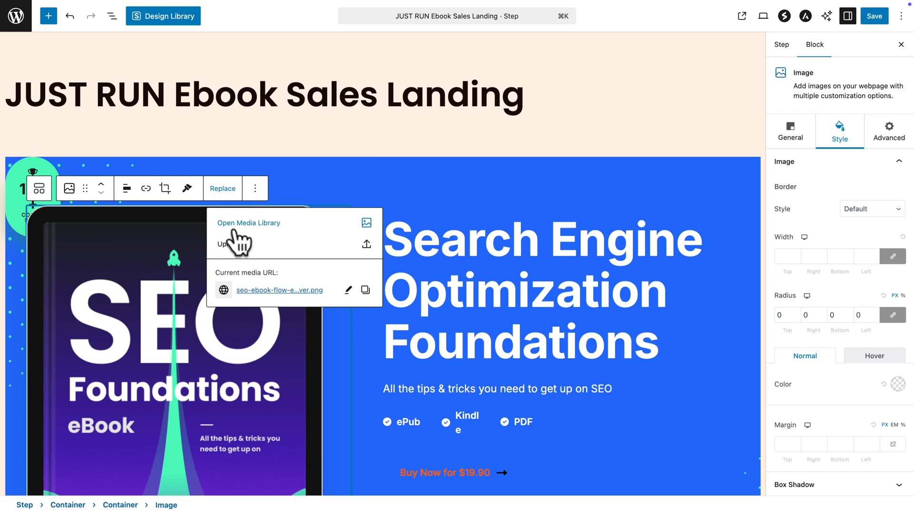
{"action": "left_click", "coordinate": [249, 223]}
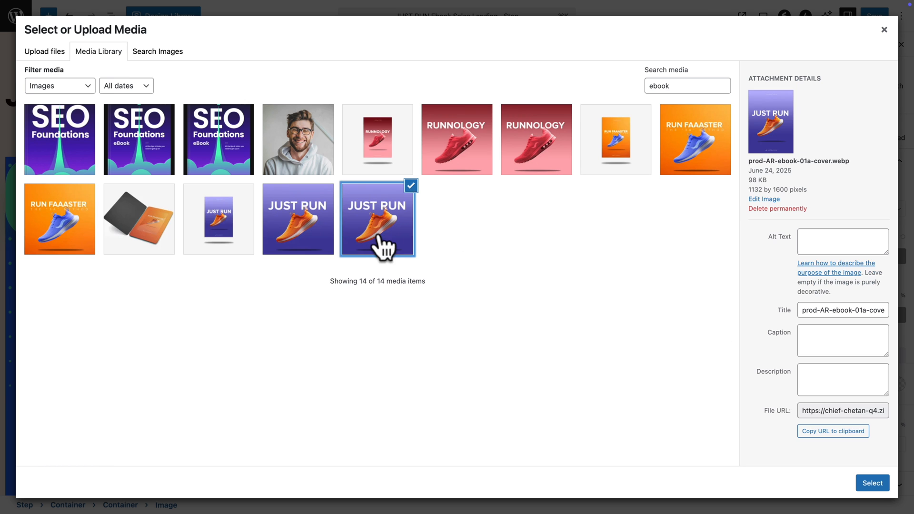
{"action": "left_click", "coordinate": [873, 483]}
{"action": "type", "text": "Ju"}
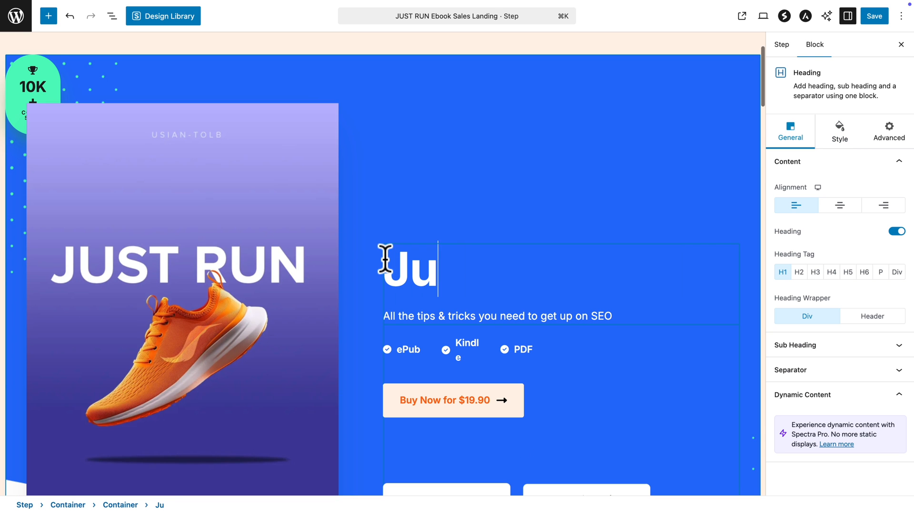
{"action": "left_click", "coordinate": [873, 16]}
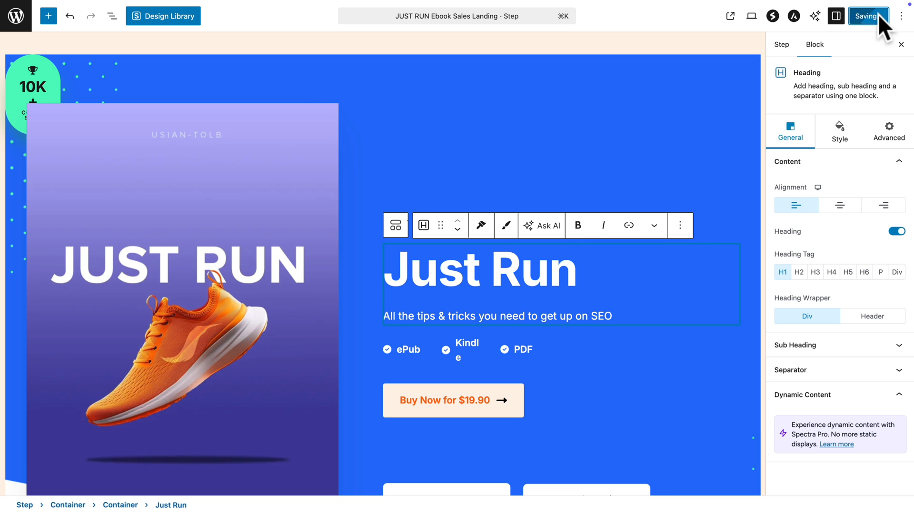
{"action": "left_click", "coordinate": [868, 16]}
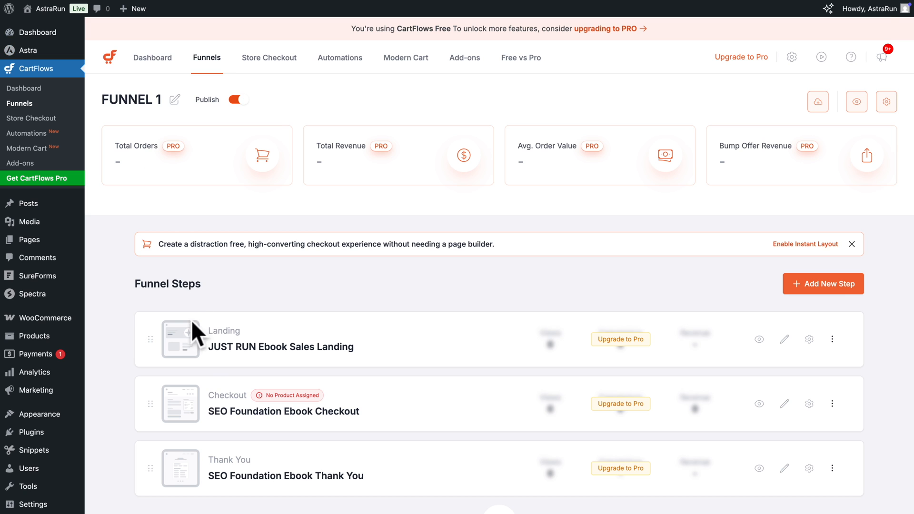
Step: Search 'just' in the checkout step's Products and assign Just Run - Ebook
{"action": "scroll", "scroll_direction": "down", "scroll_amount": 3}
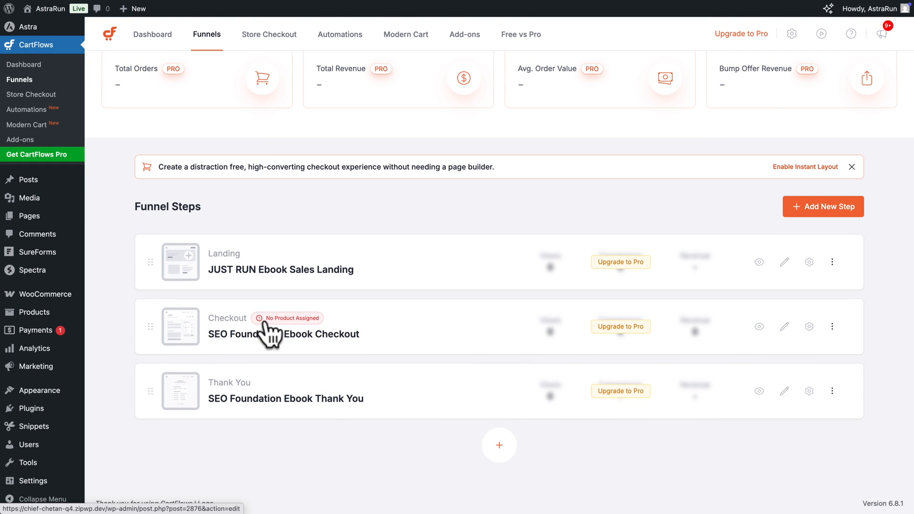
{"action": "mouse_move", "coordinate": [703, 352]}
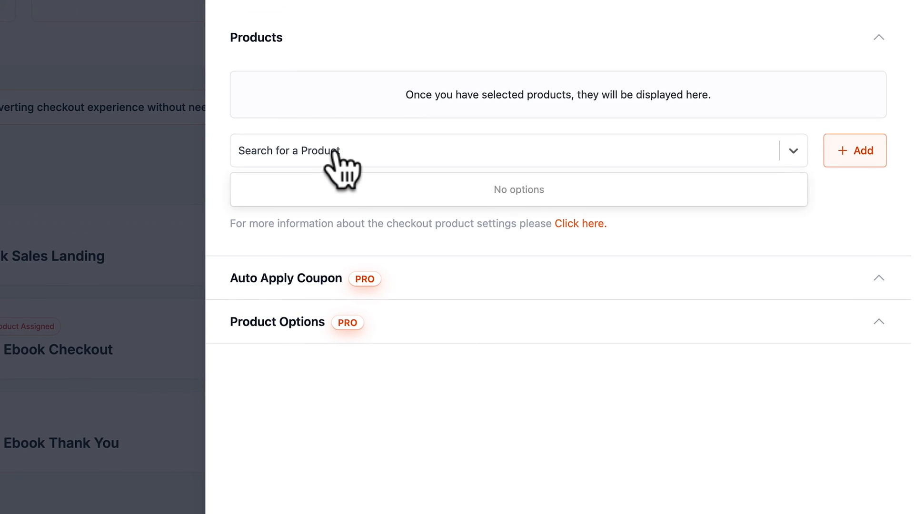
{"action": "type", "text": "just"}
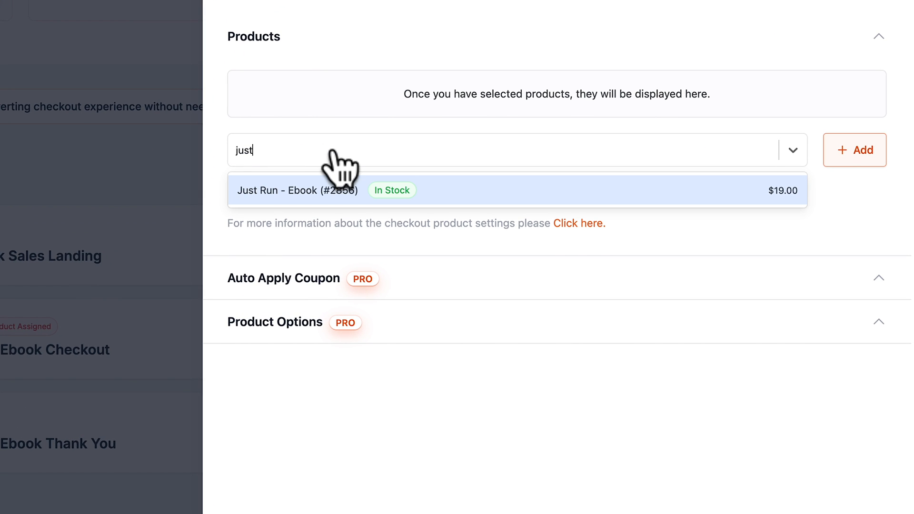
{"action": "left_click", "coordinate": [297, 191]}
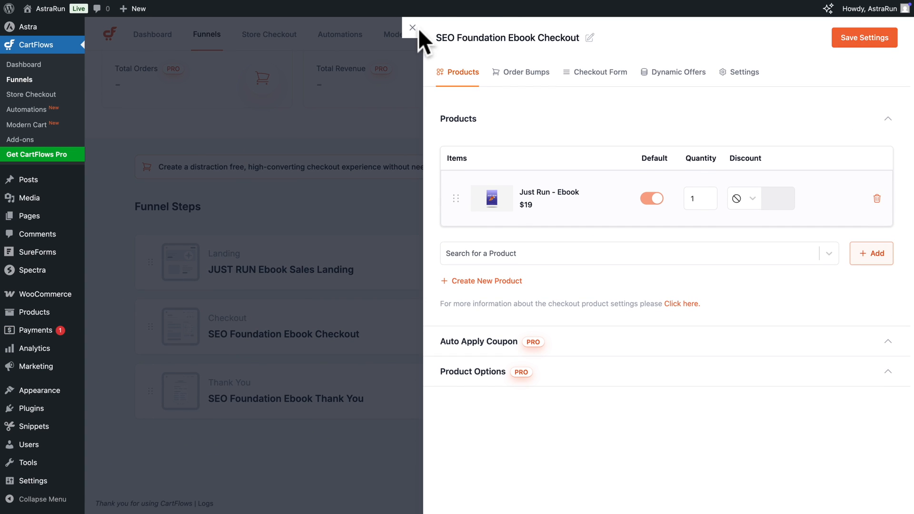
{"action": "left_click", "coordinate": [412, 28]}
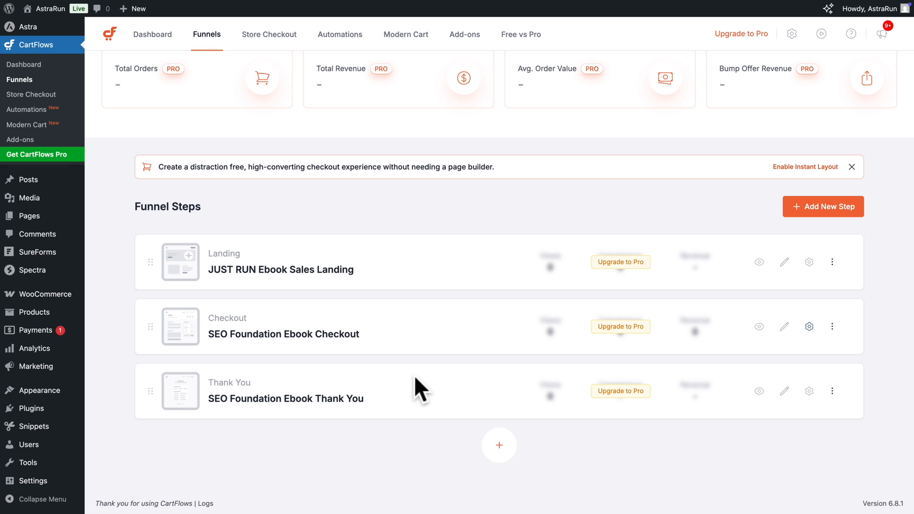
Step: Import the Online Marketing eBook Optin template as a new step named Optin
{"action": "left_click", "coordinate": [823, 207]}
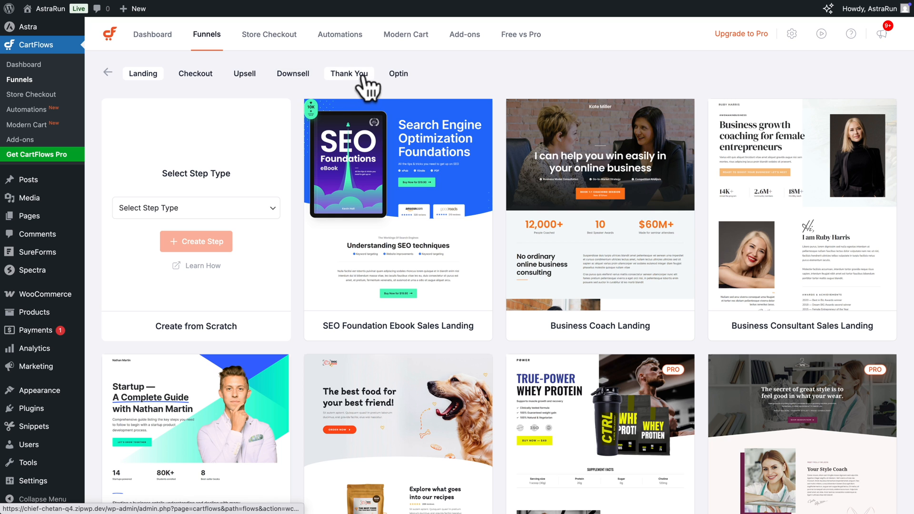
{"action": "left_click", "coordinate": [398, 73]}
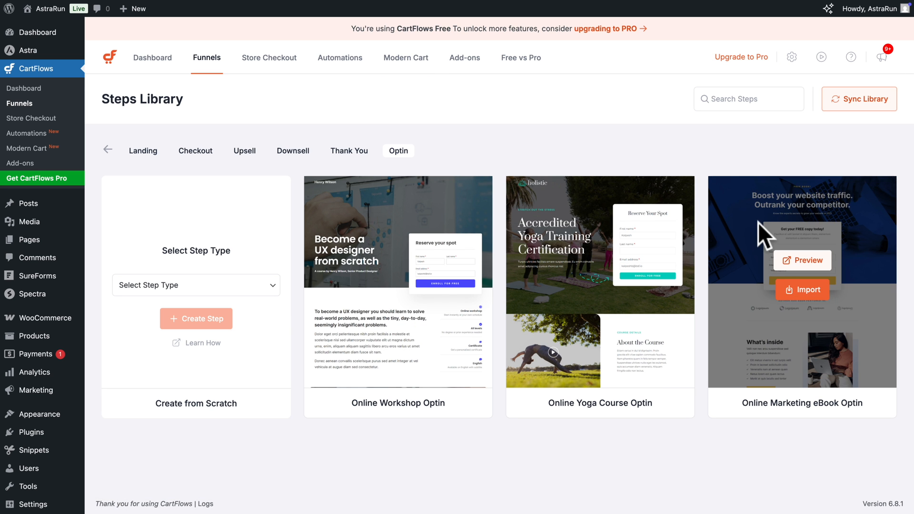
{"action": "left_click", "coordinate": [802, 290]}
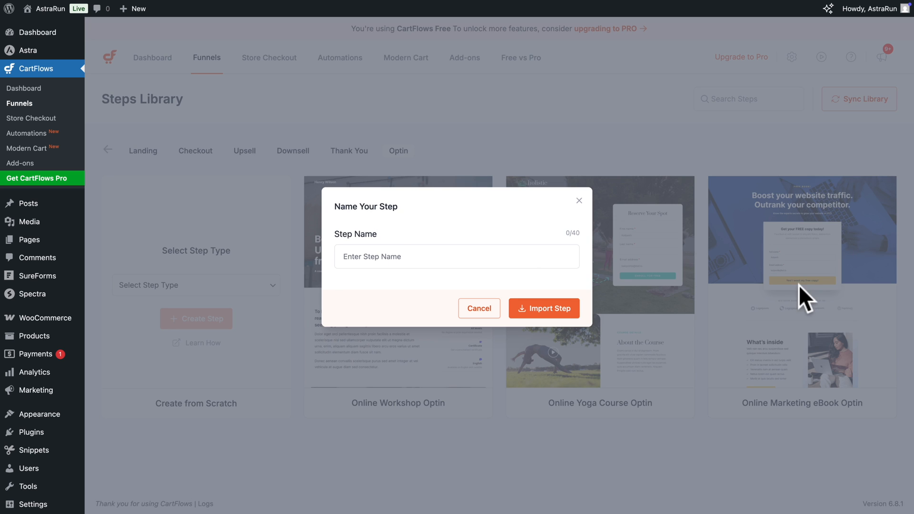
{"action": "type", "text": "Optin"}
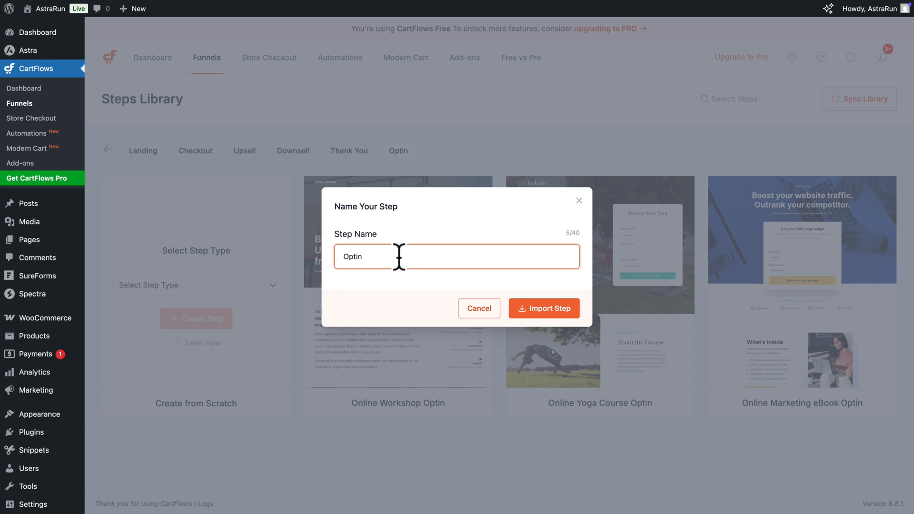
{"action": "left_click", "coordinate": [542, 308]}
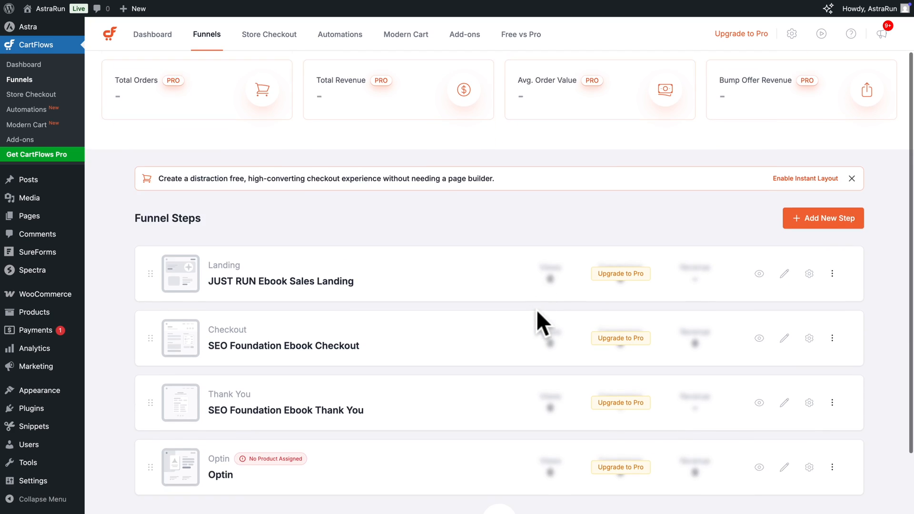
Step: Drag the Optin step above Thank You so it follows checkout
{"action": "scroll", "scroll_direction": "down", "scroll_amount": 3}
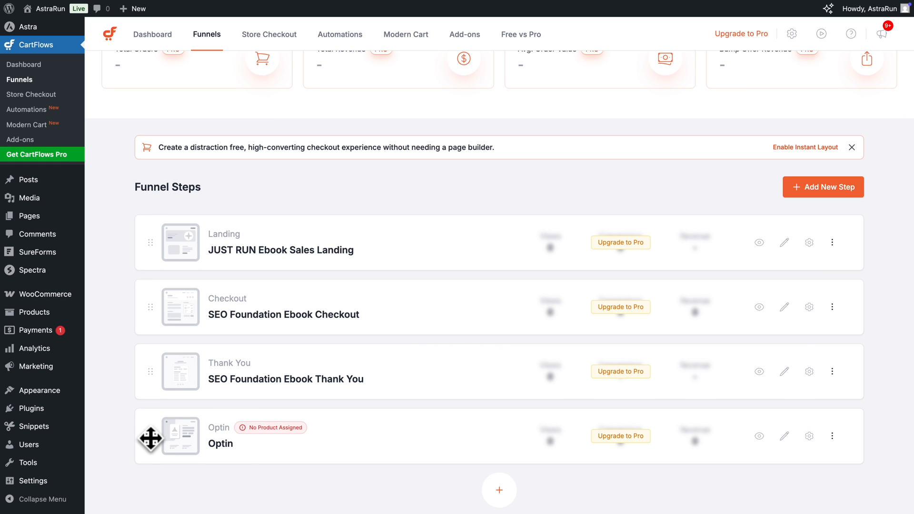
{"action": "left_click_drag", "start_coordinate": [150, 437], "coordinate": [151, 355]}
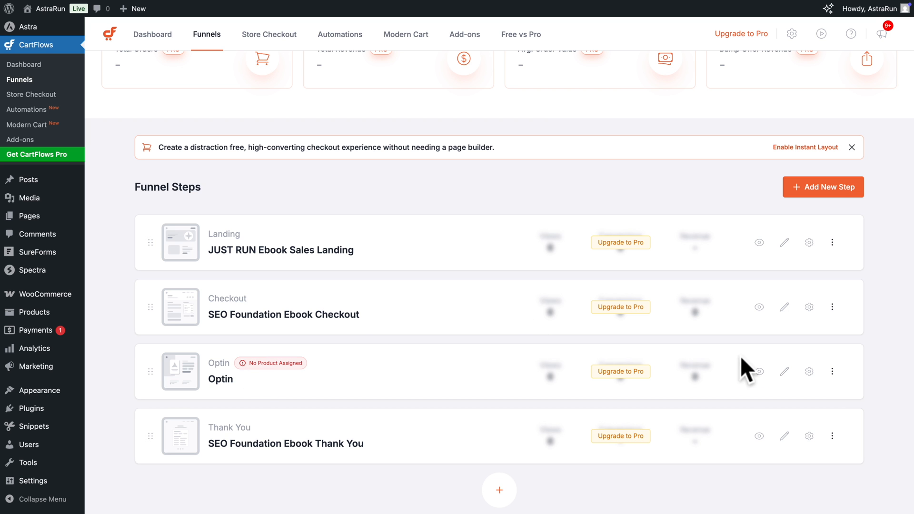
Step: Preview the Optin step's page, then delete the Optin step from the funnel
{"action": "left_click", "coordinate": [759, 371]}
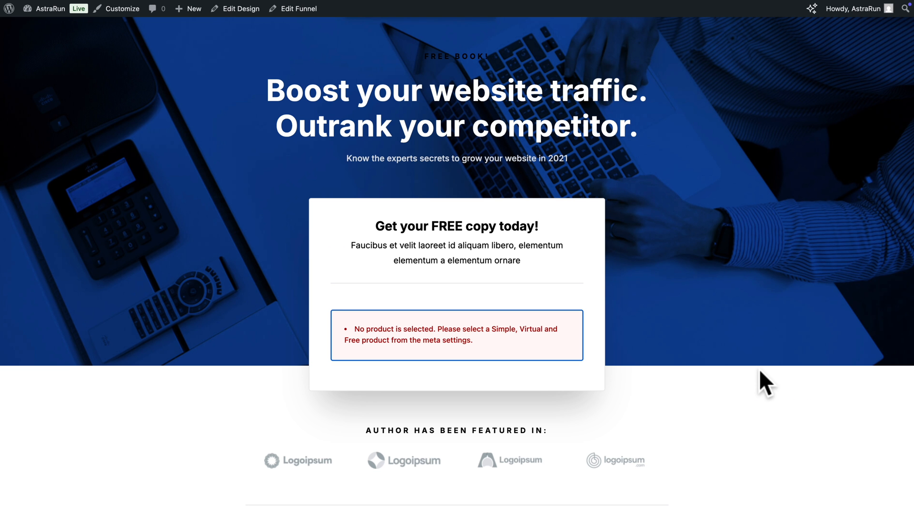
{"action": "mouse_move", "coordinate": [707, 280]}
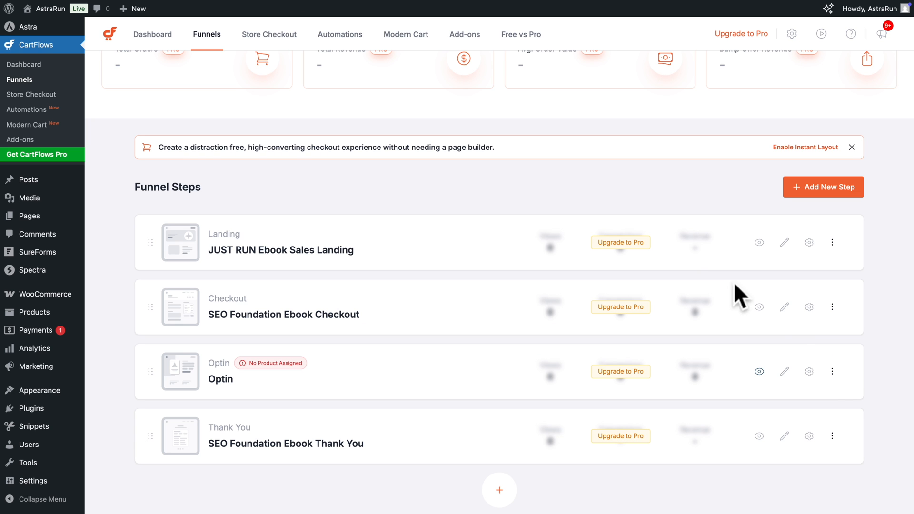
{"action": "left_click", "coordinate": [753, 435]}
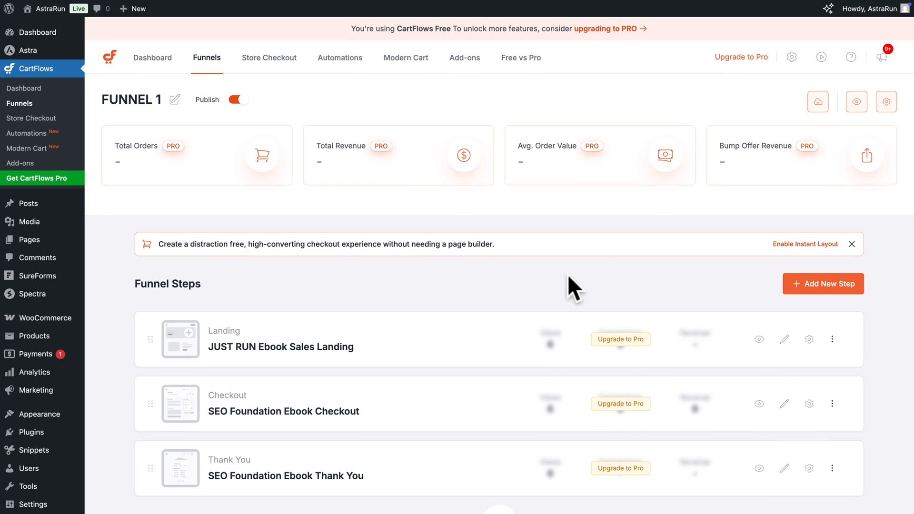
{"action": "mouse_move", "coordinate": [856, 101]}
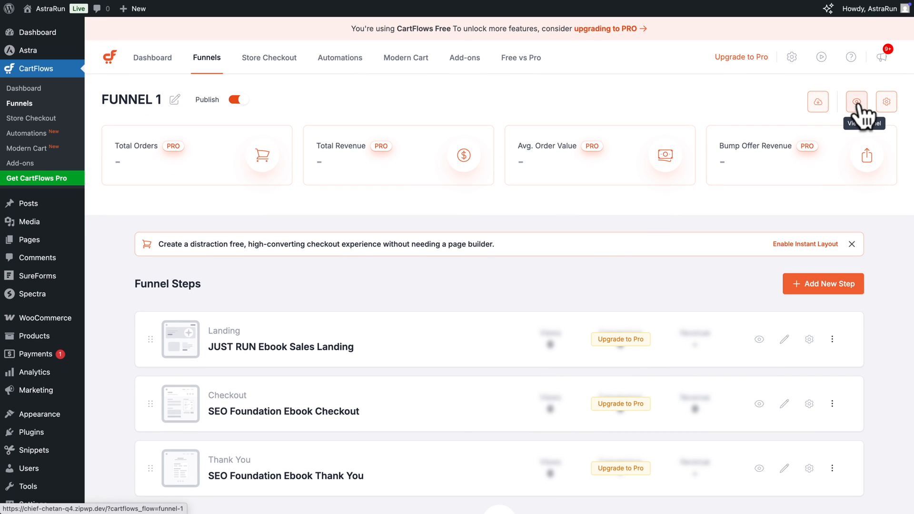
Step: View the live funnel, review the landing page and go to checkout via Buy Now
{"action": "left_click", "coordinate": [857, 102]}
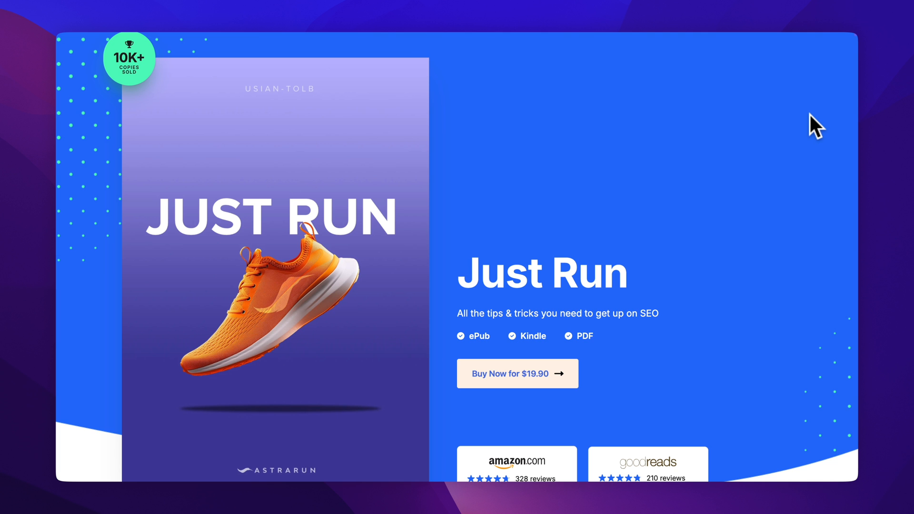
{"action": "scroll", "scroll_direction": "down", "scroll_amount": 3}
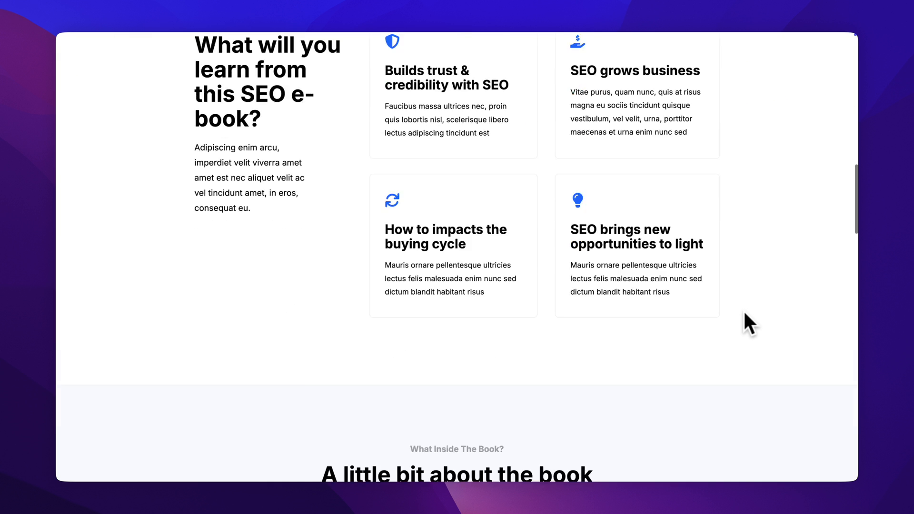
{"action": "scroll", "scroll_direction": "down", "scroll_amount": 3}
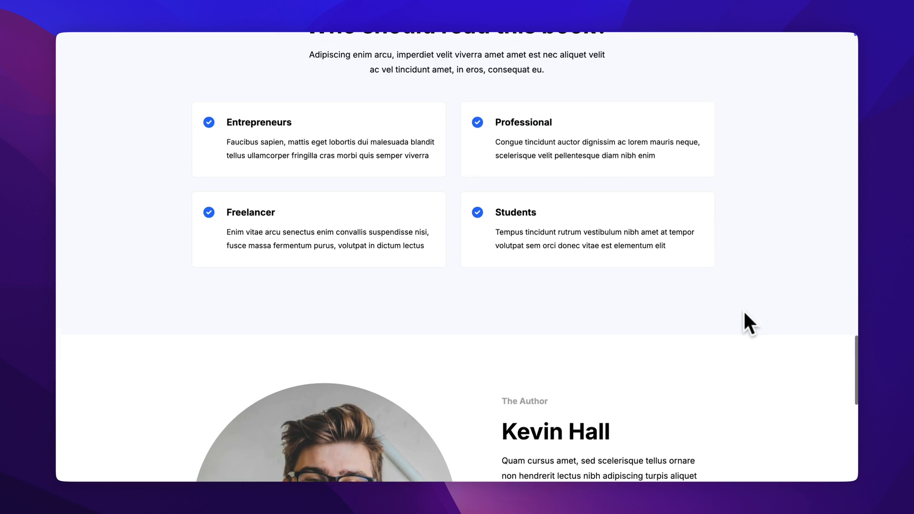
{"action": "scroll", "scroll_direction": "up", "scroll_amount": 3}
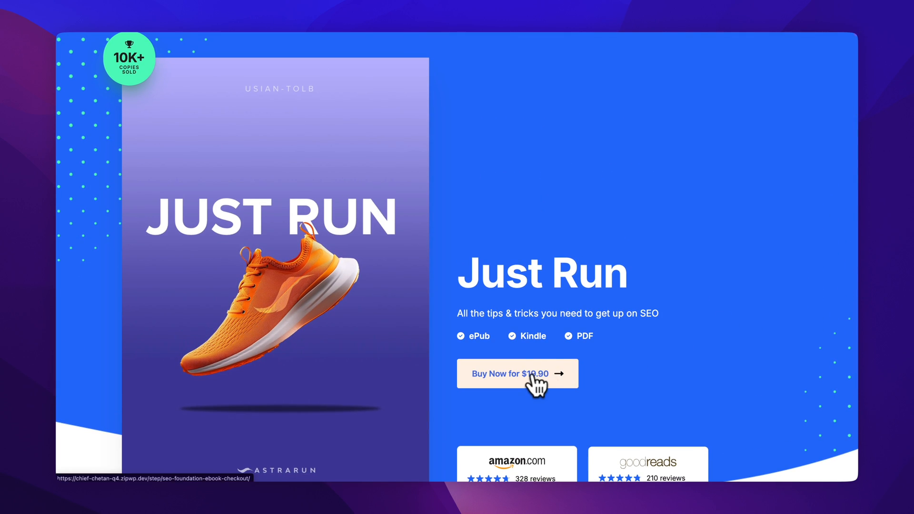
{"action": "left_click", "coordinate": [516, 373]}
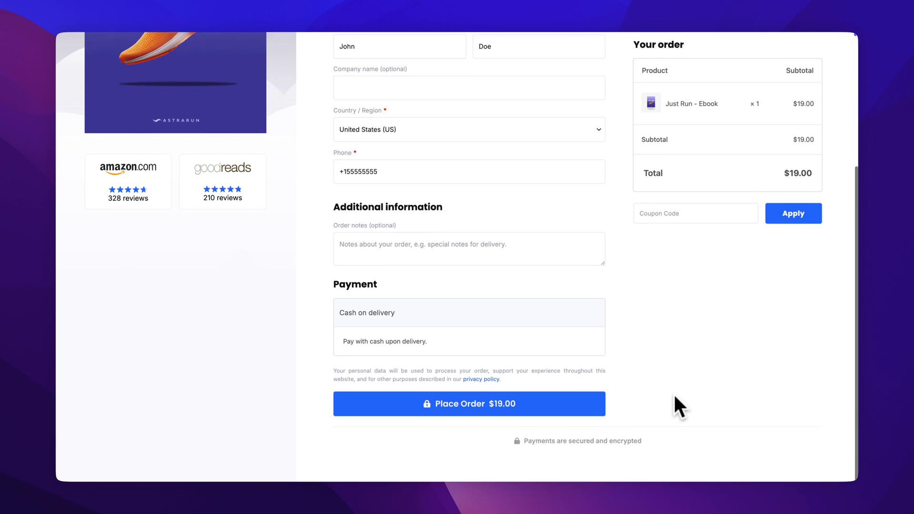
Step: Place the $19.00 test order for Just Run - Ebook, reaching the thank-you page
{"action": "left_click", "coordinate": [469, 404]}
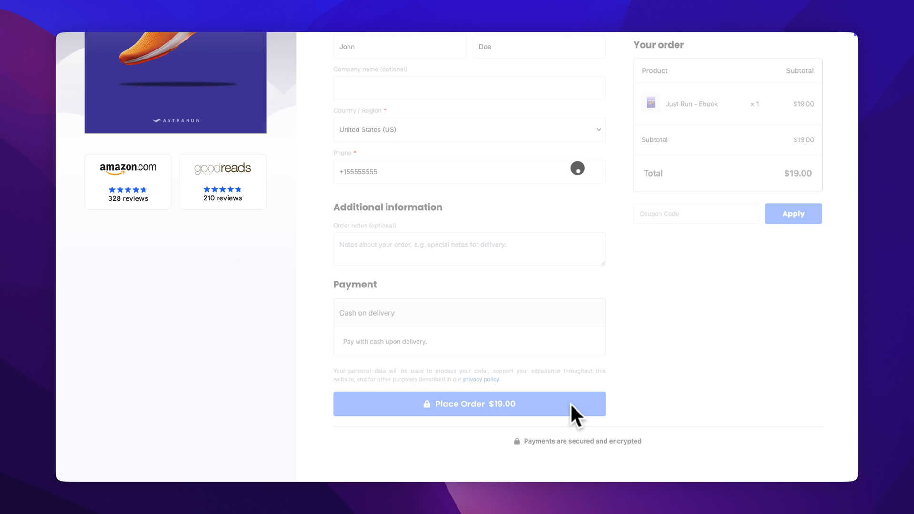
{"action": "left_click", "coordinate": [468, 404]}
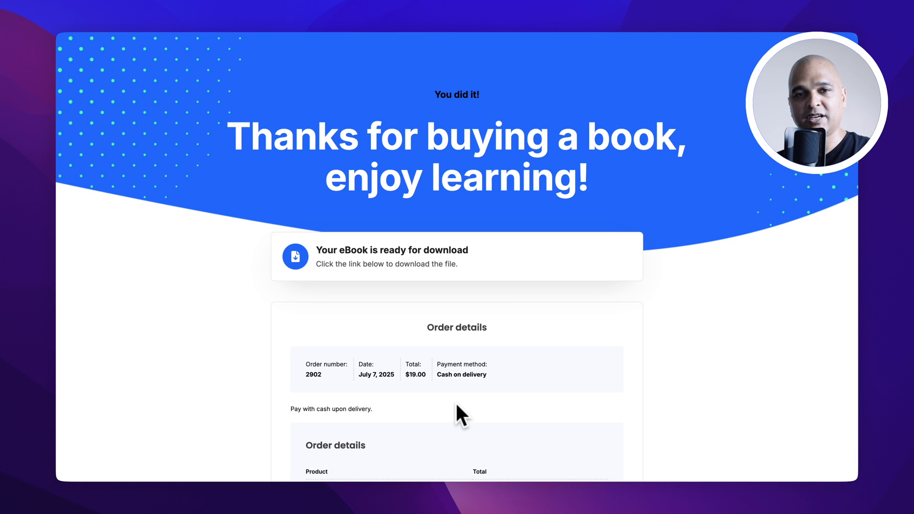